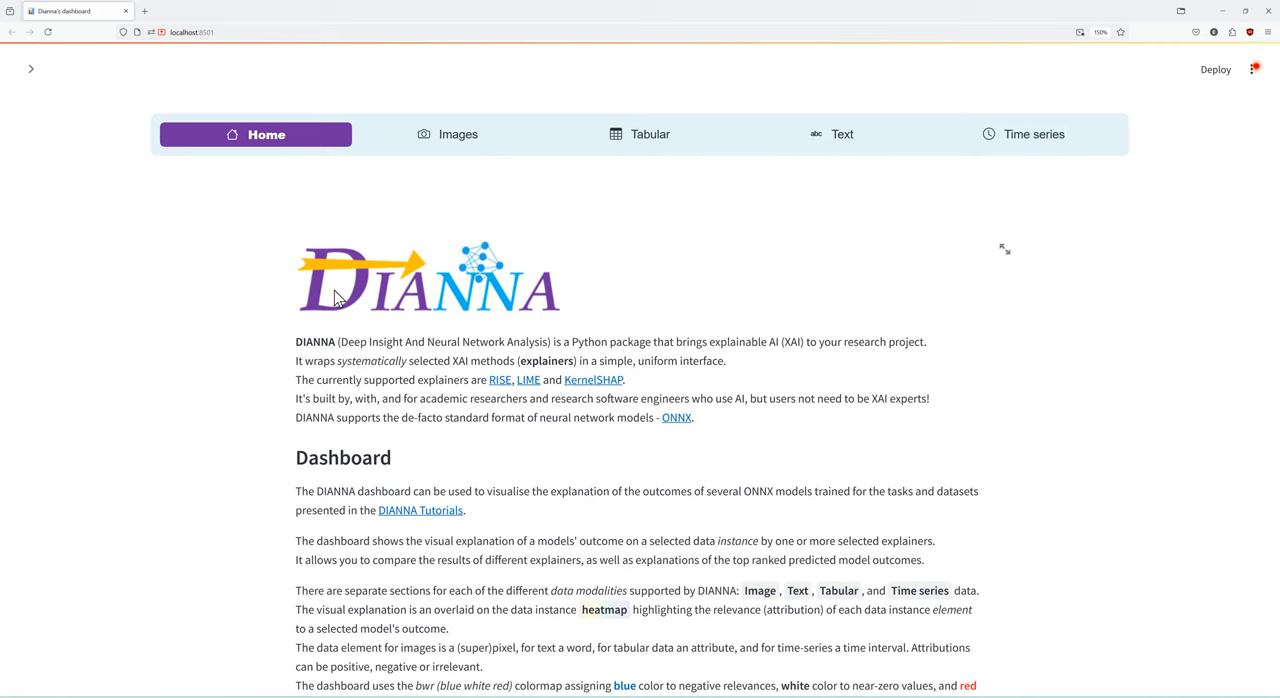
mouse_move(338, 313)
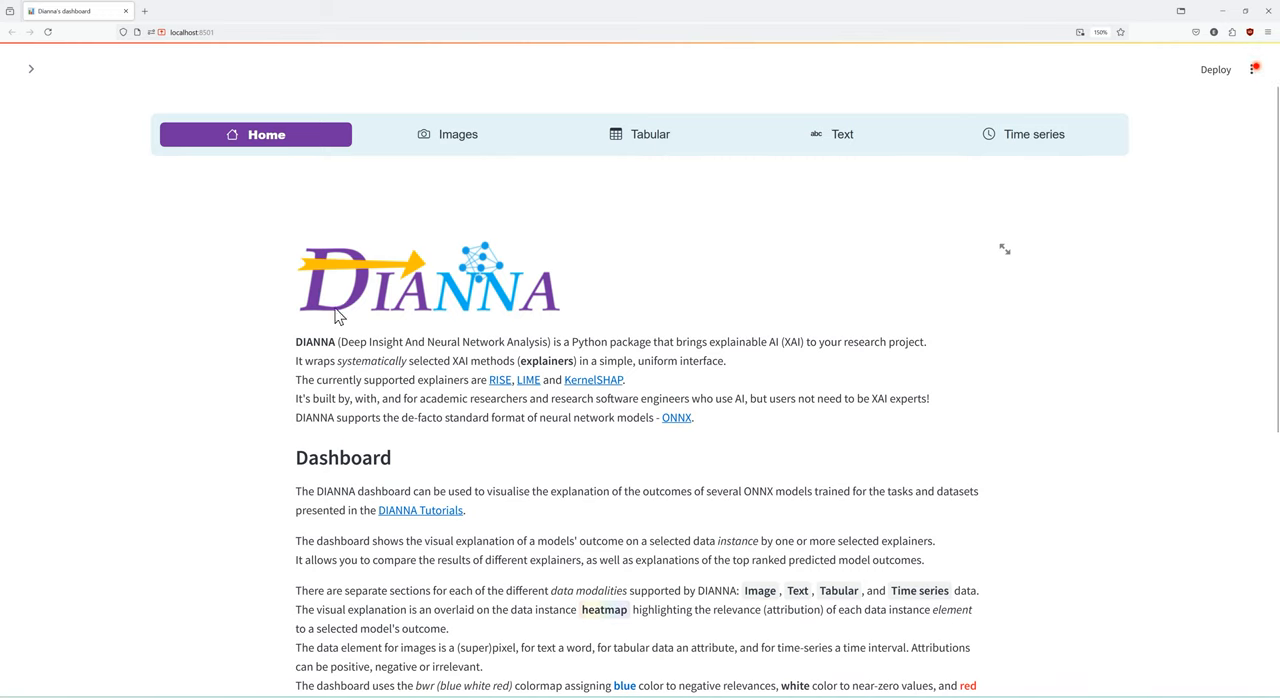
mouse_move(375, 347)
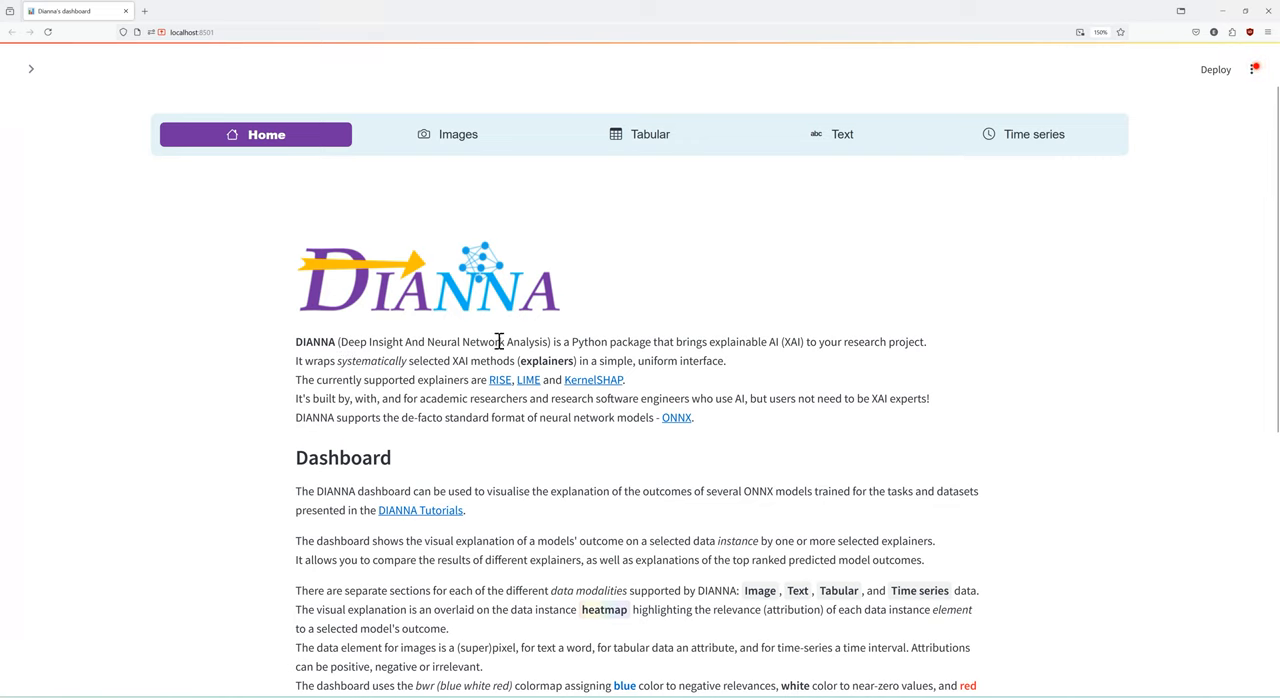
mouse_move(543, 343)
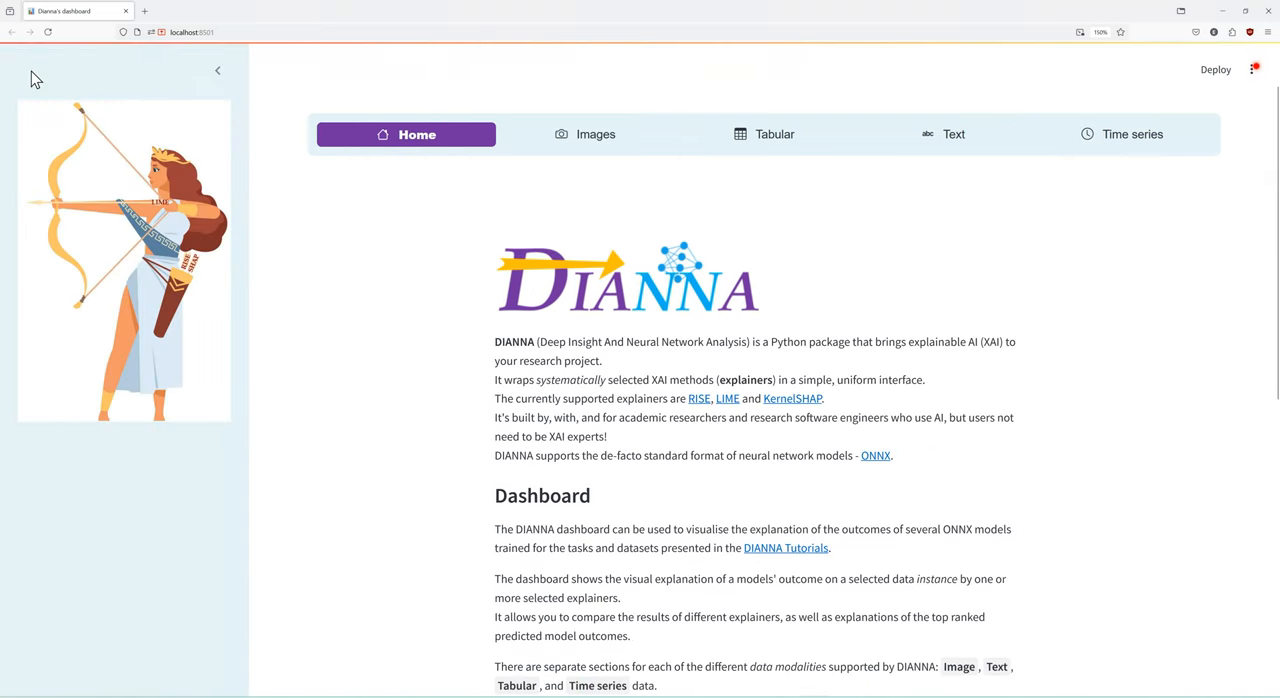
mouse_move(118, 388)
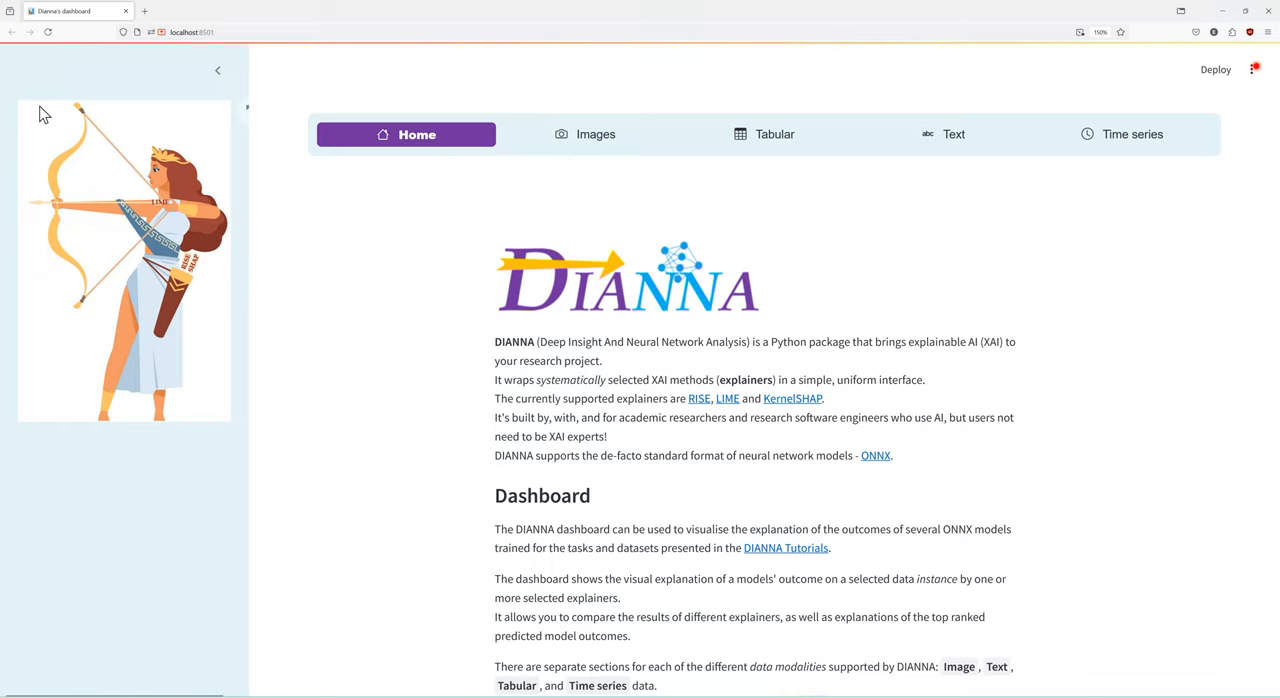
mouse_move(158, 205)
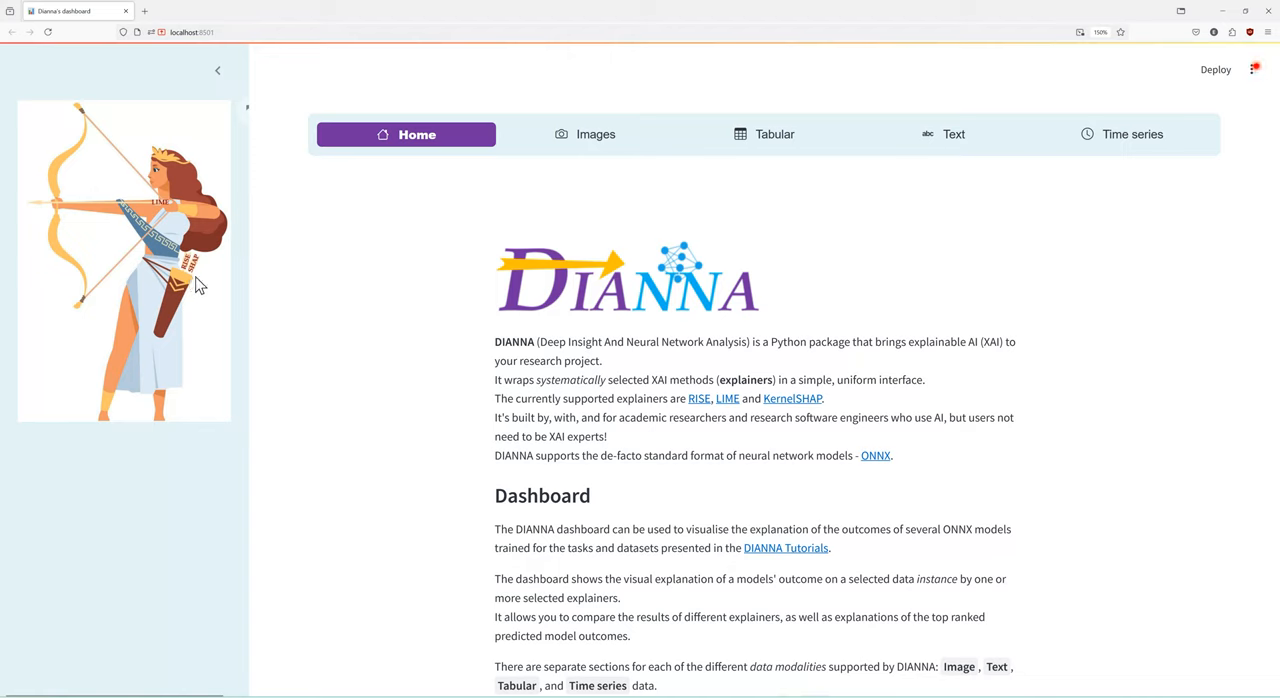
mouse_move(197, 287)
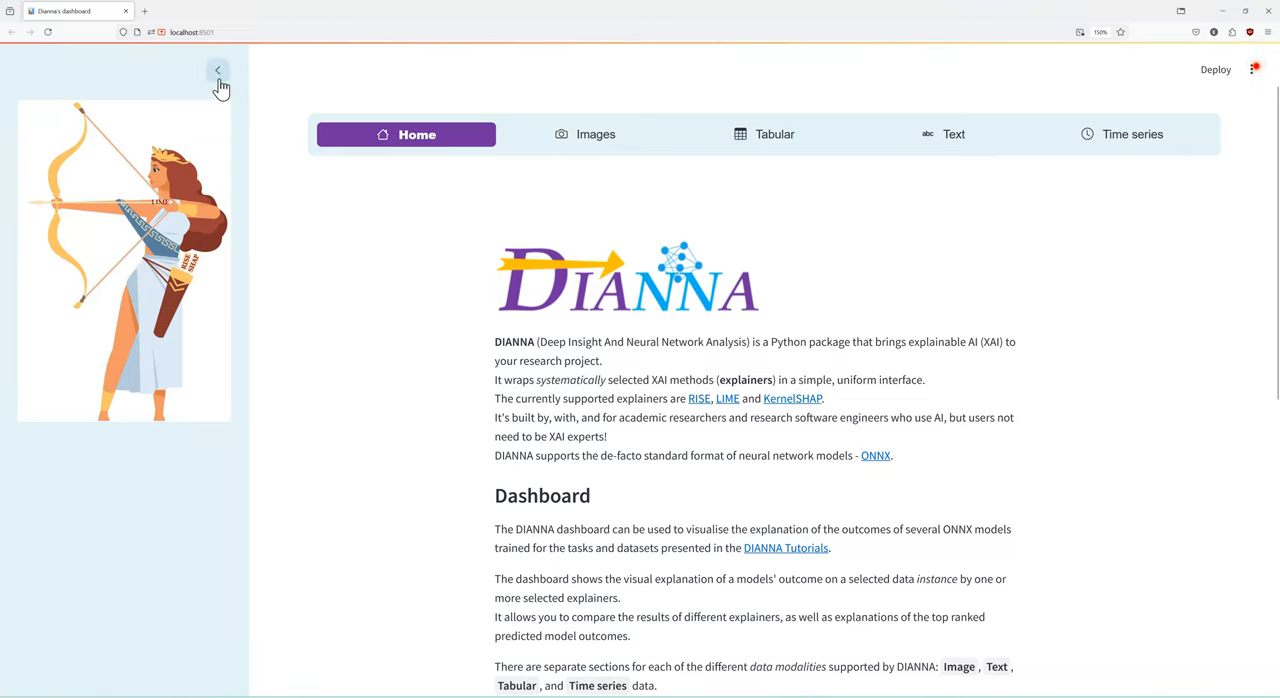
left_click(218, 69)
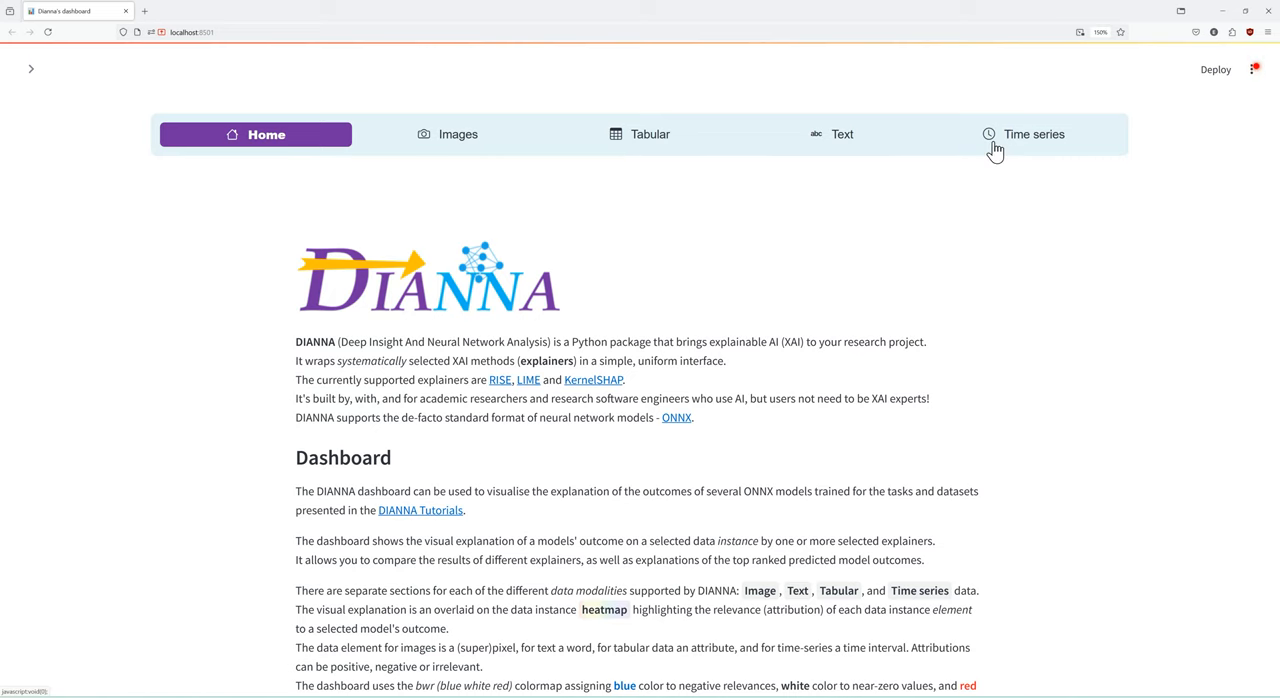
mouse_move(976, 237)
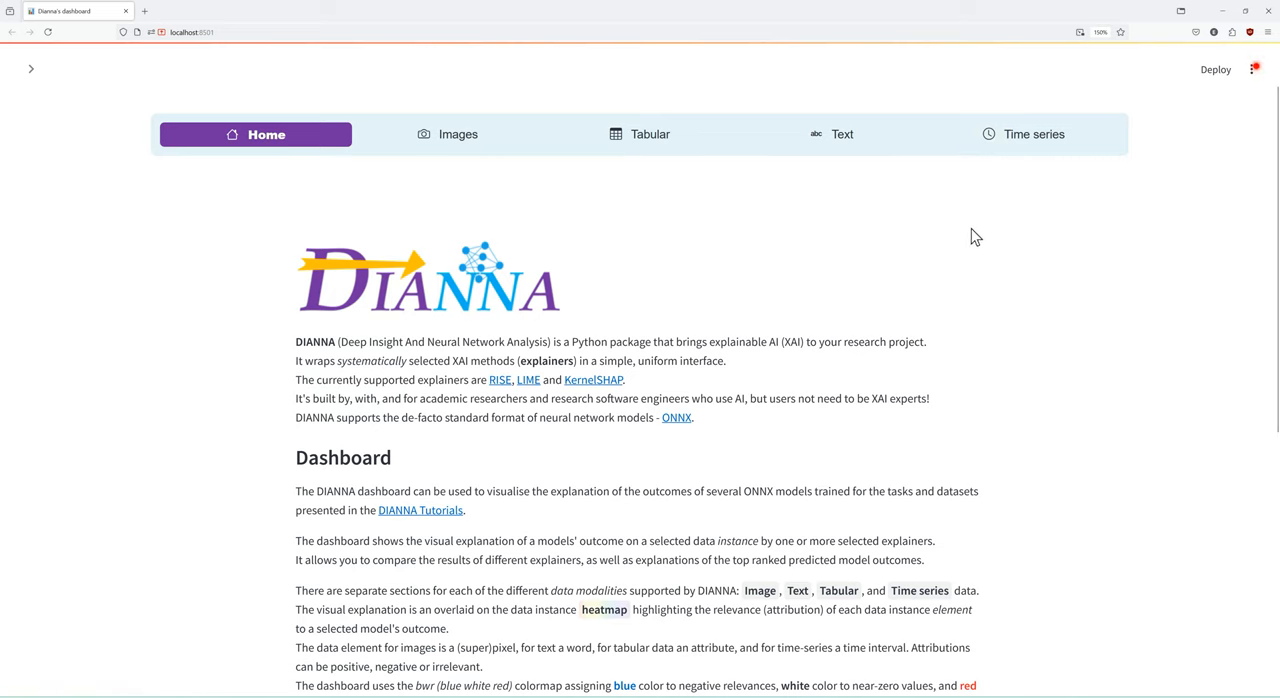
mouse_move(875, 307)
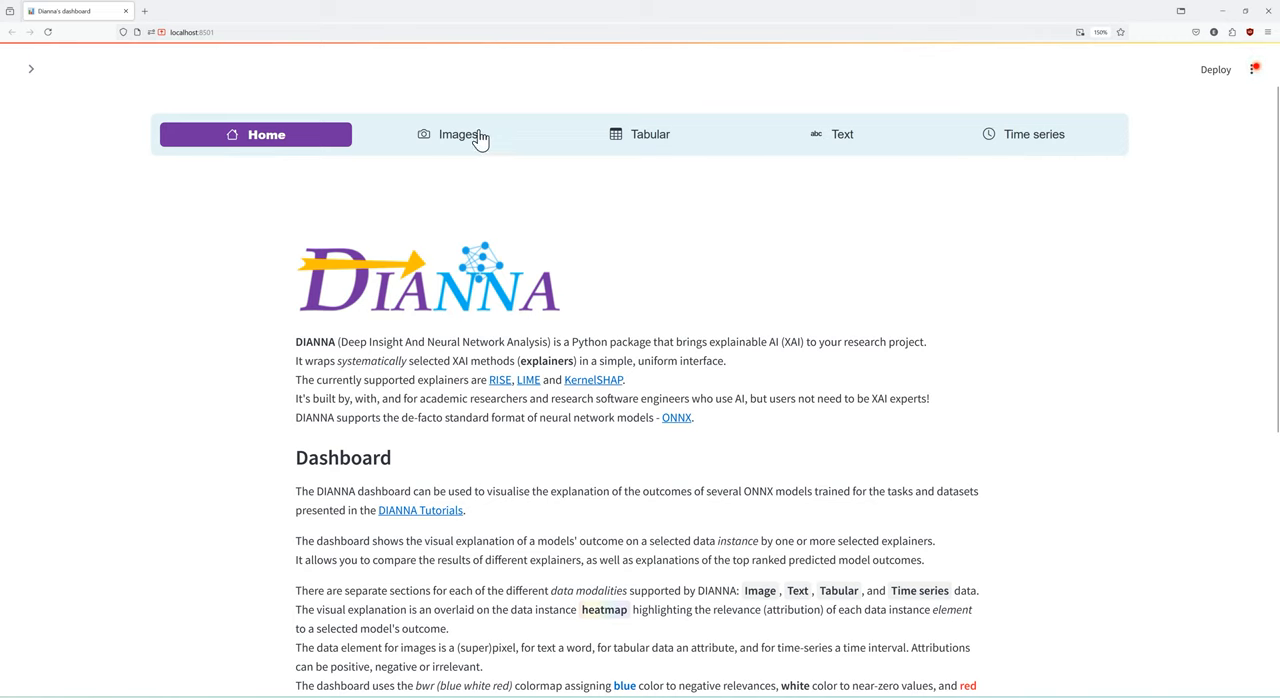
mouse_move(835, 155)
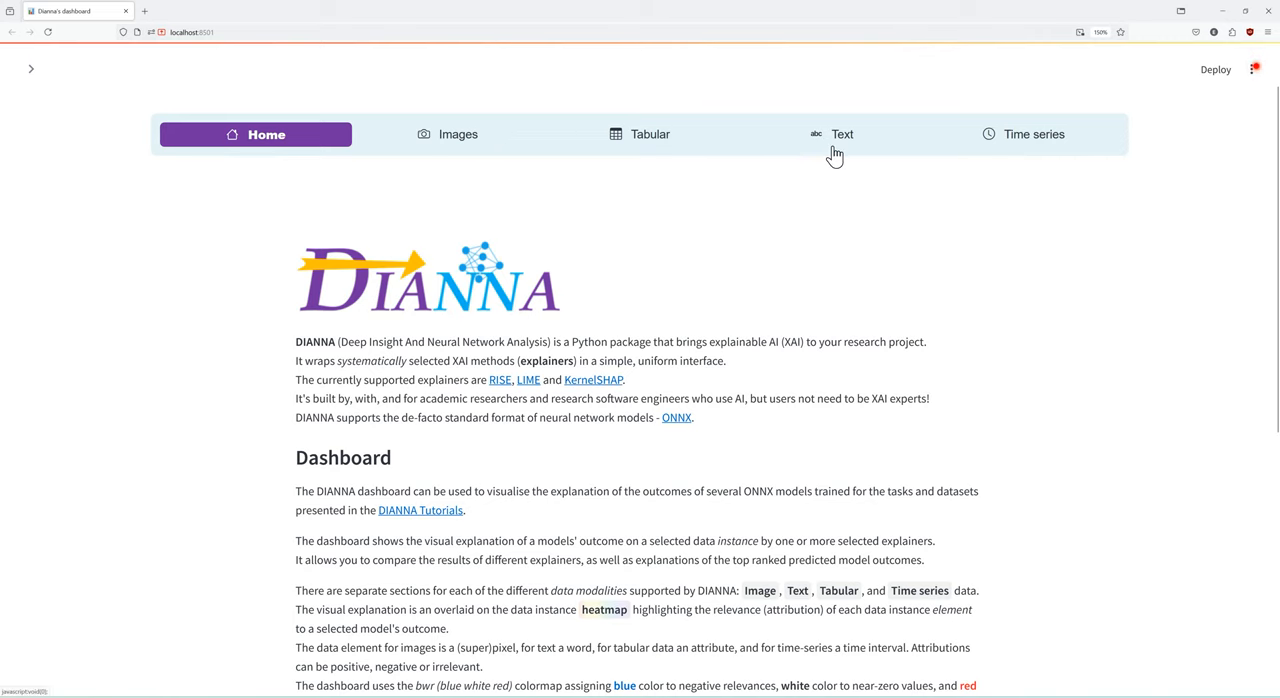
mouse_move(960, 148)
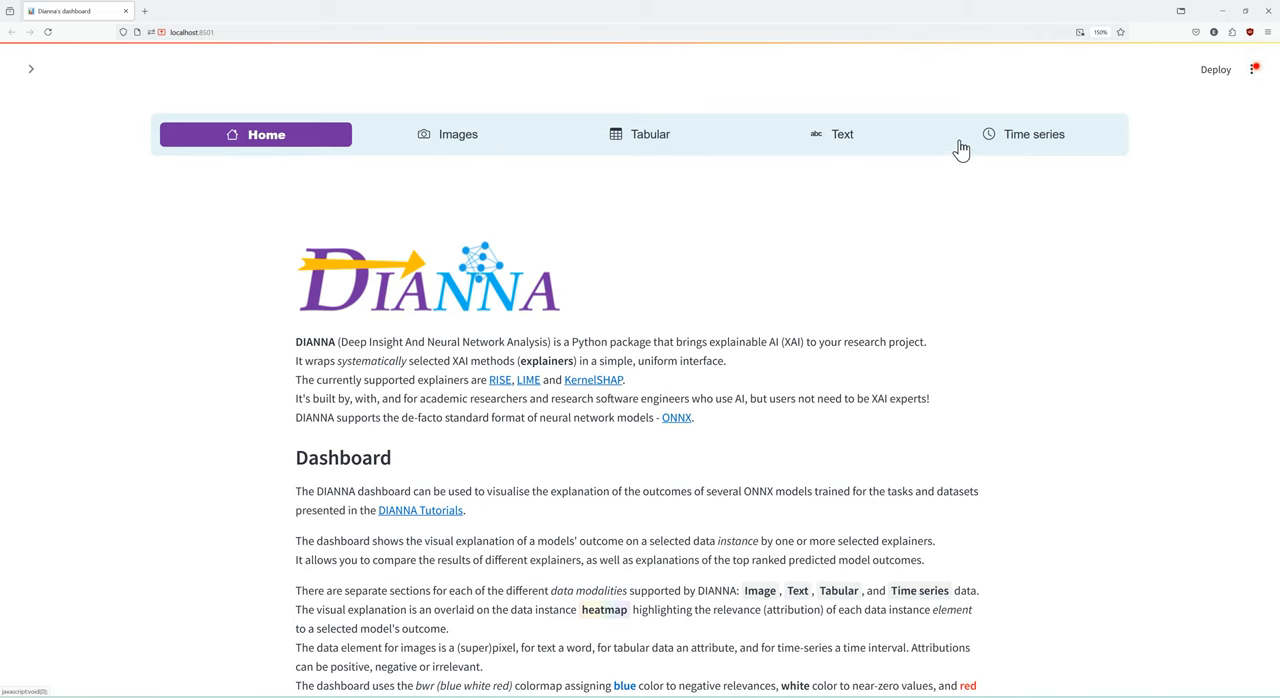
scroll("down", 3)
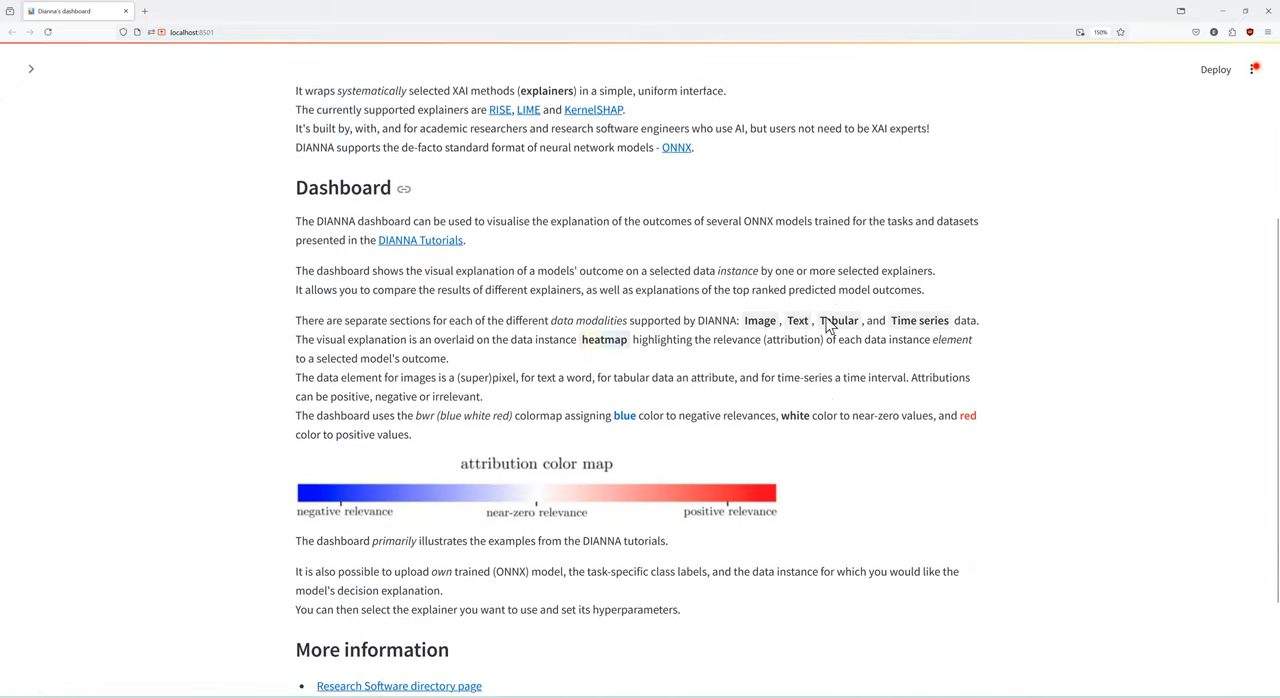
scroll("down", 3)
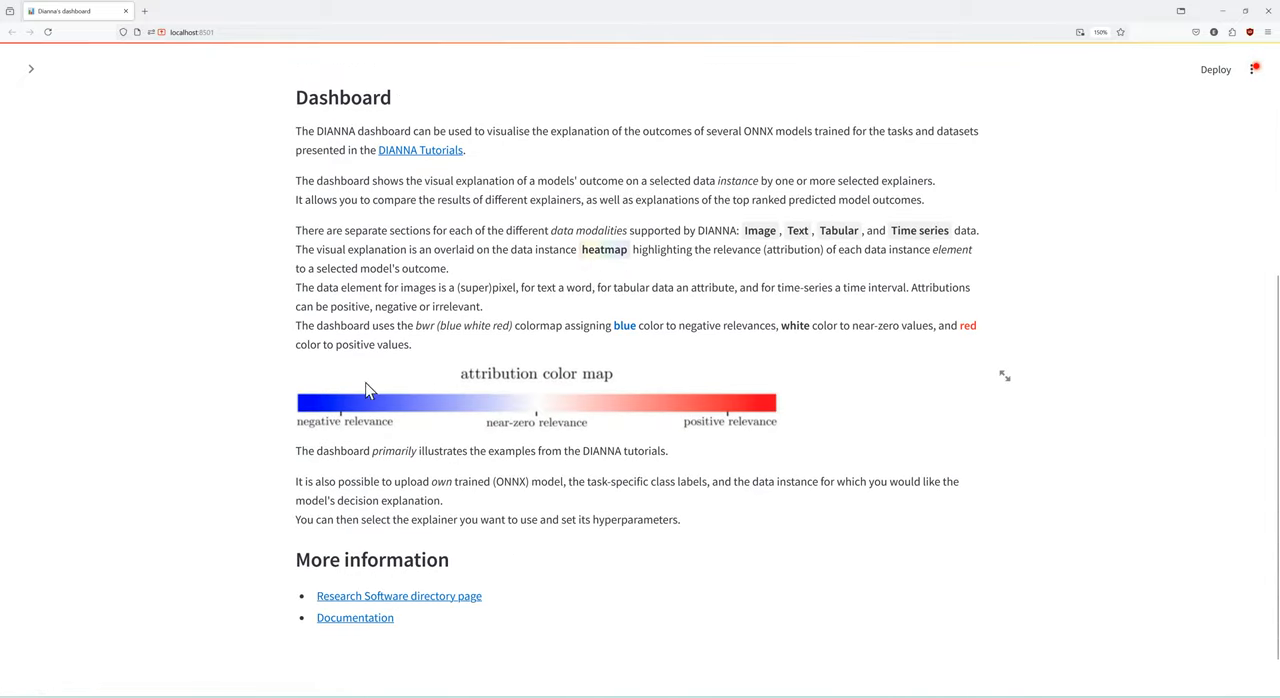
mouse_move(337, 418)
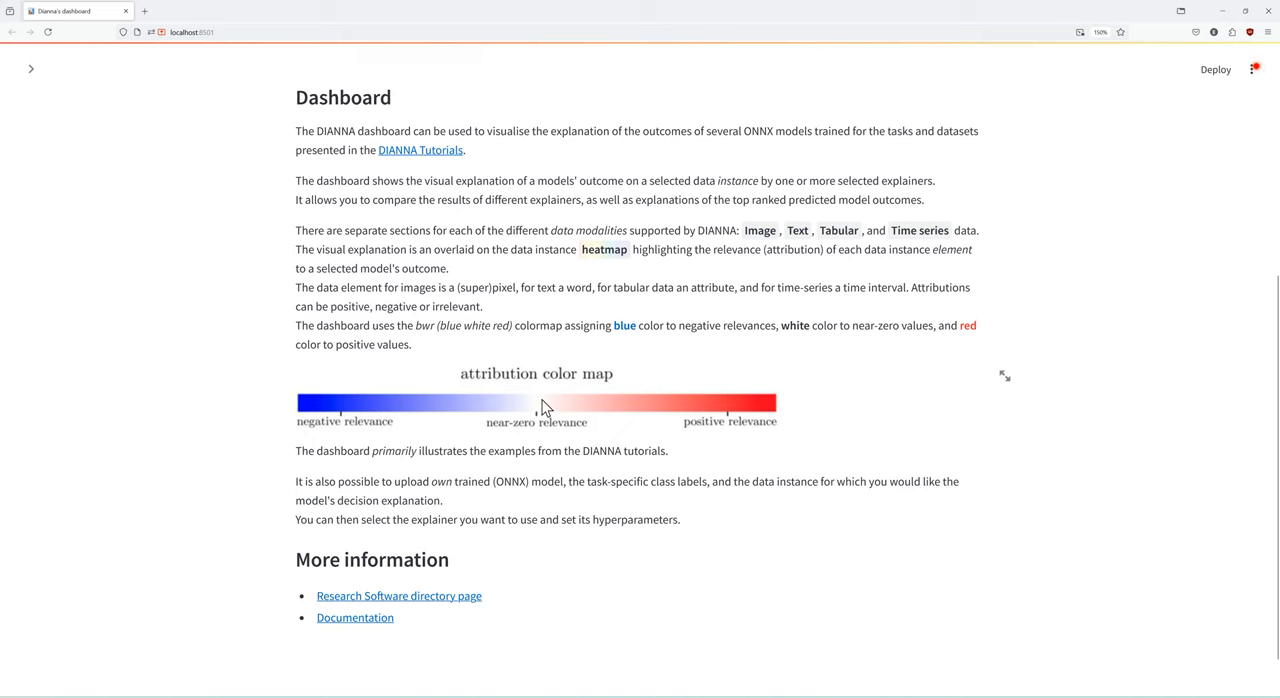
mouse_move(200, 155)
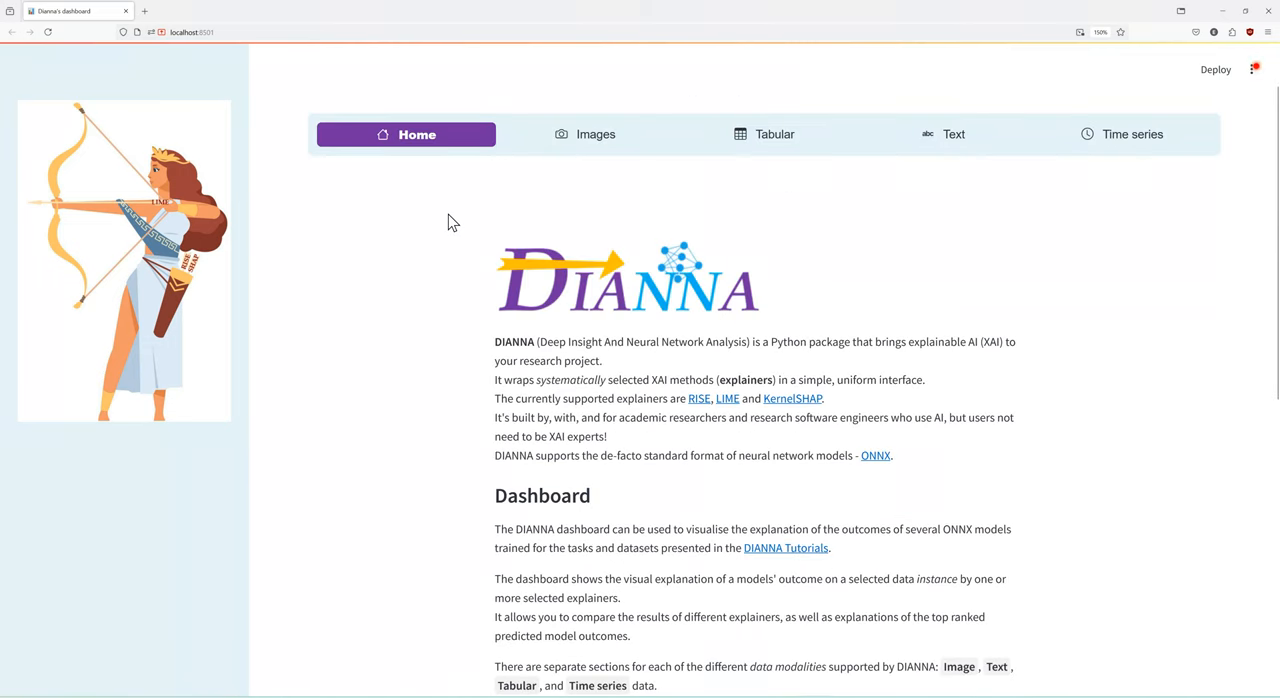
Open the Images tab and use the built-in hand-written digit recognition example.
left_click(585, 134)
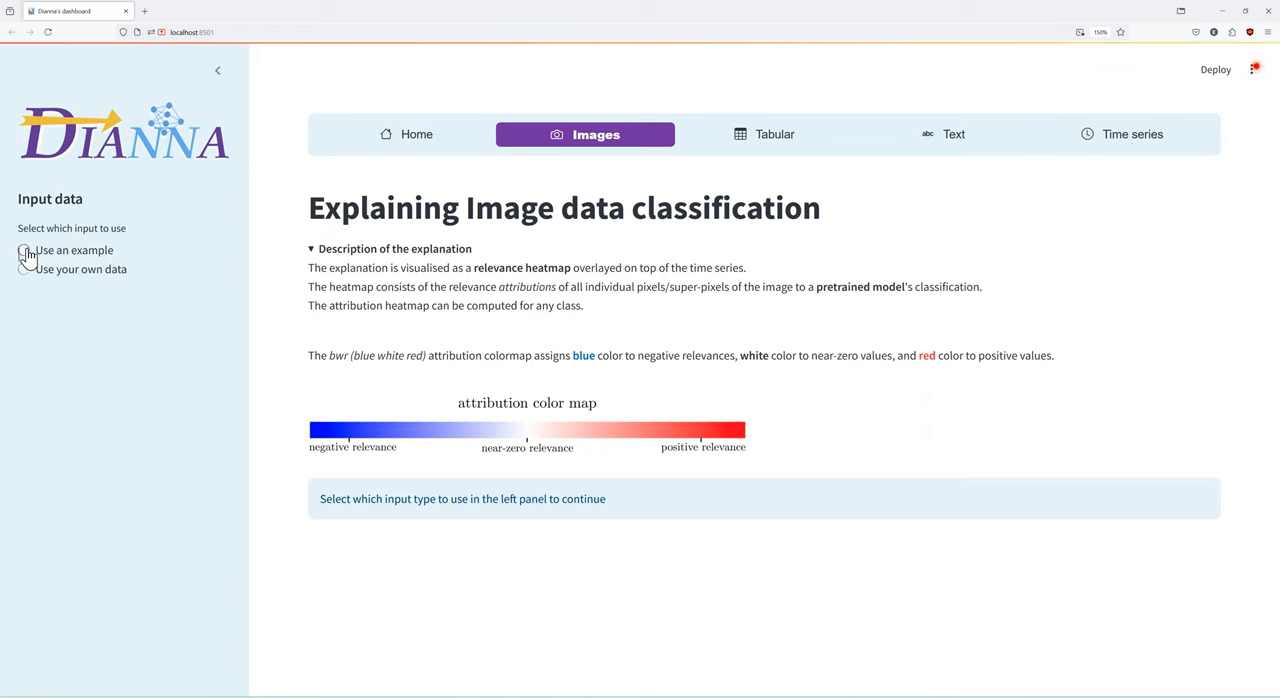
left_click(23, 250)
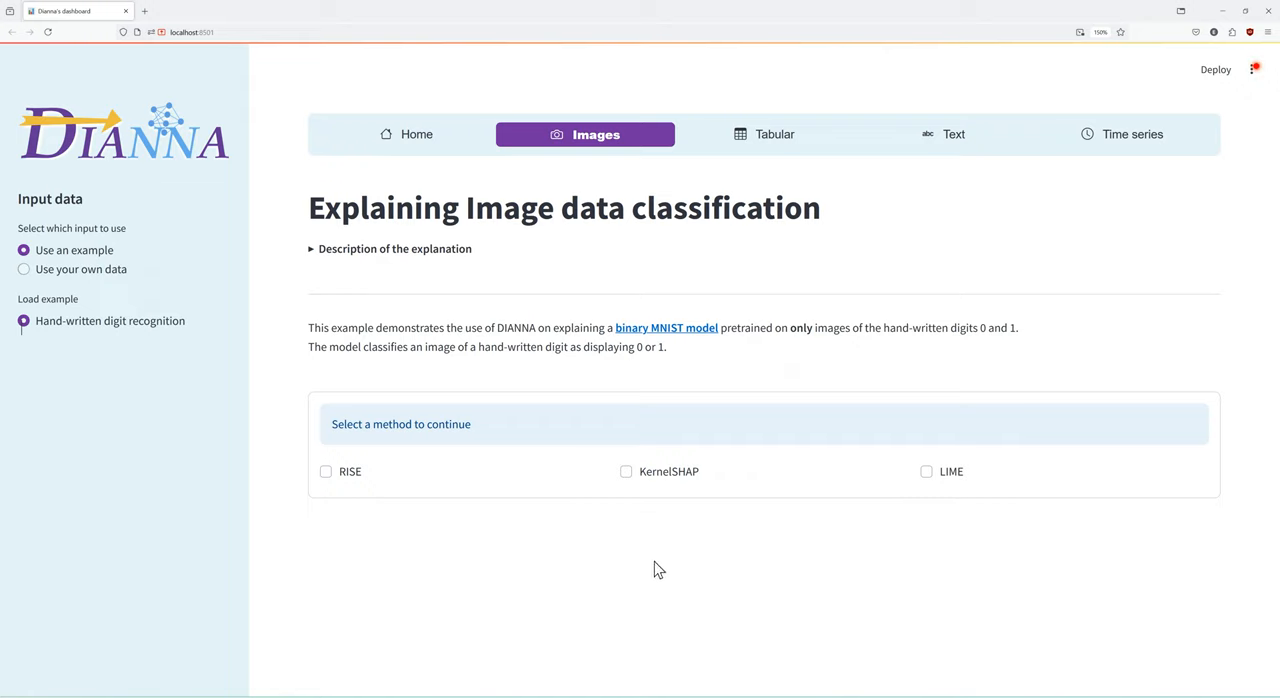
mouse_move(441, 533)
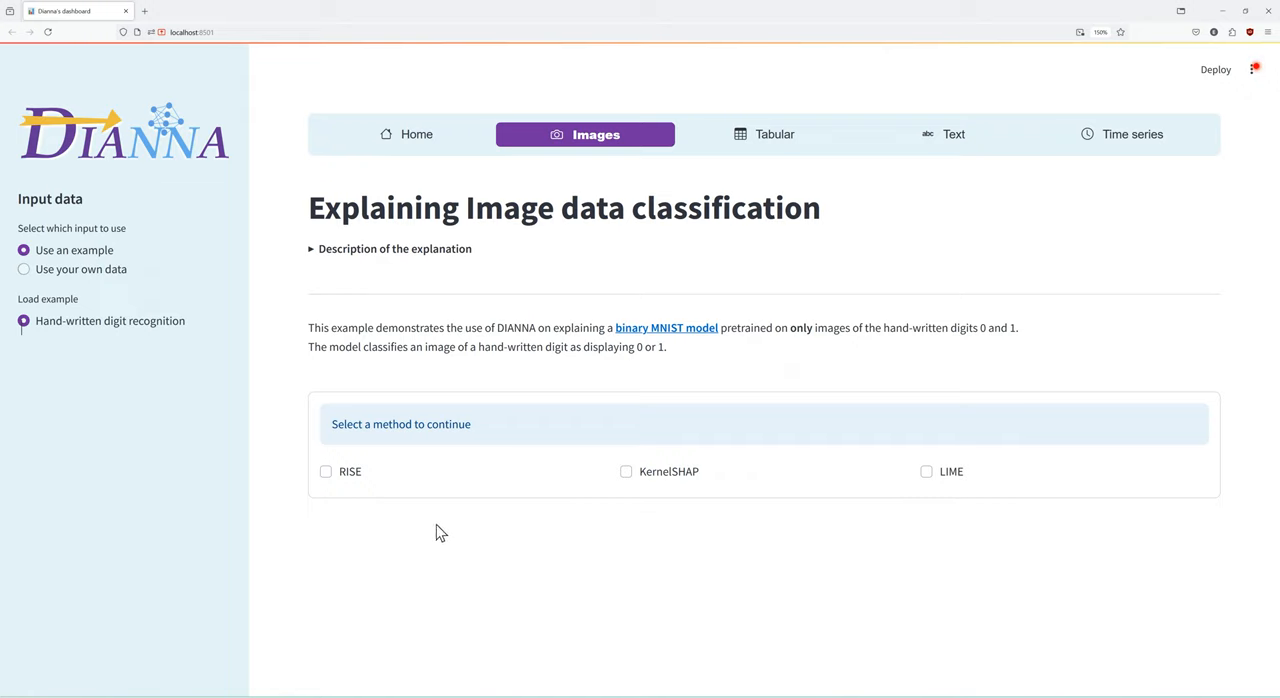
Enable RISE, KernelSHAP and LIME on the digit example and show the top 2 classes.
left_click(325, 471)
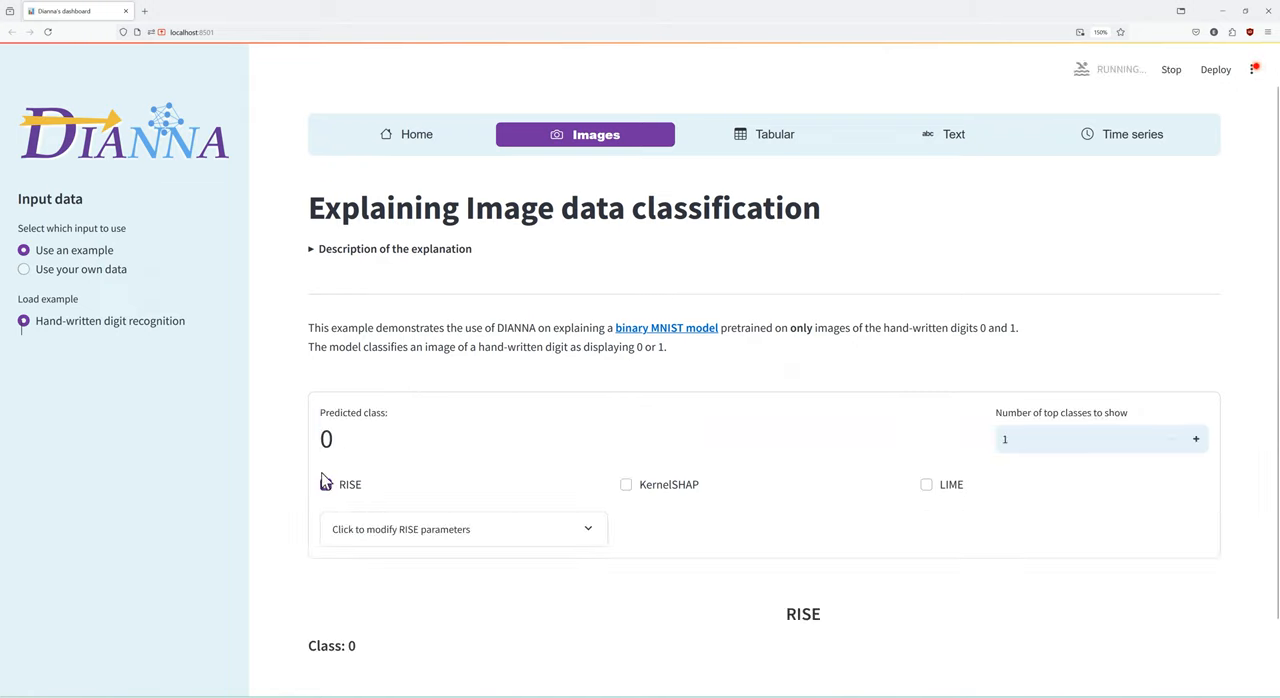
left_click(626, 484)
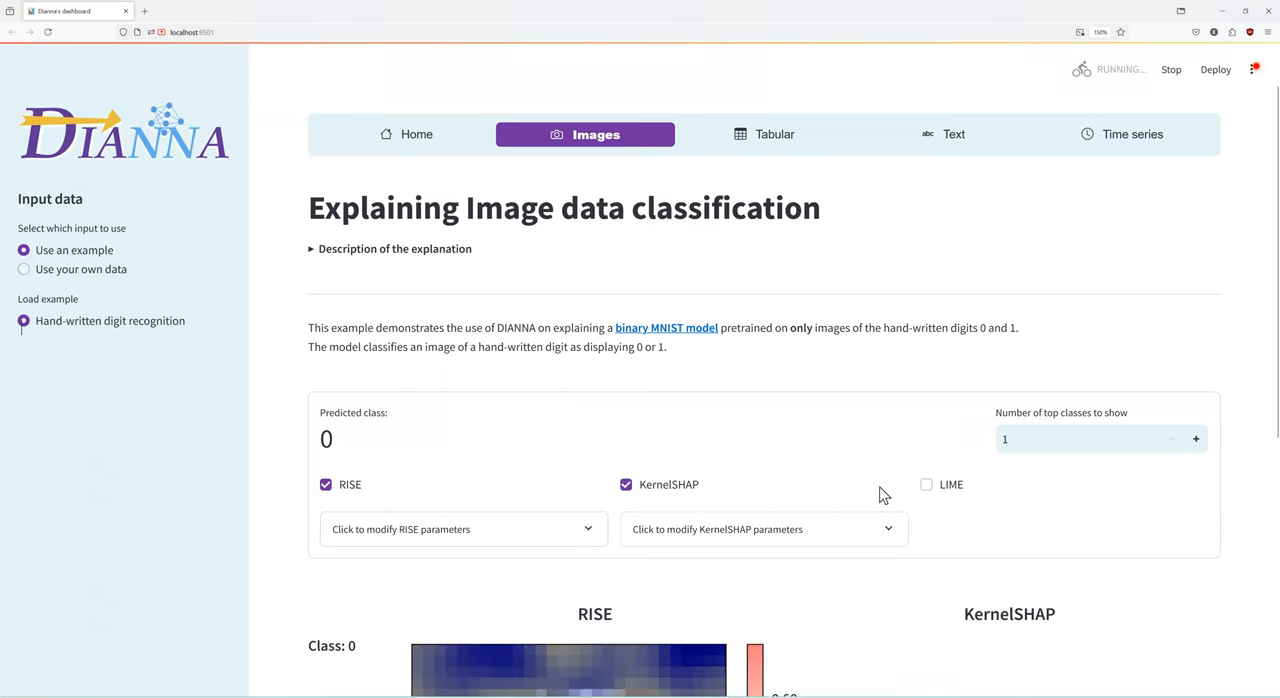
left_click(926, 484)
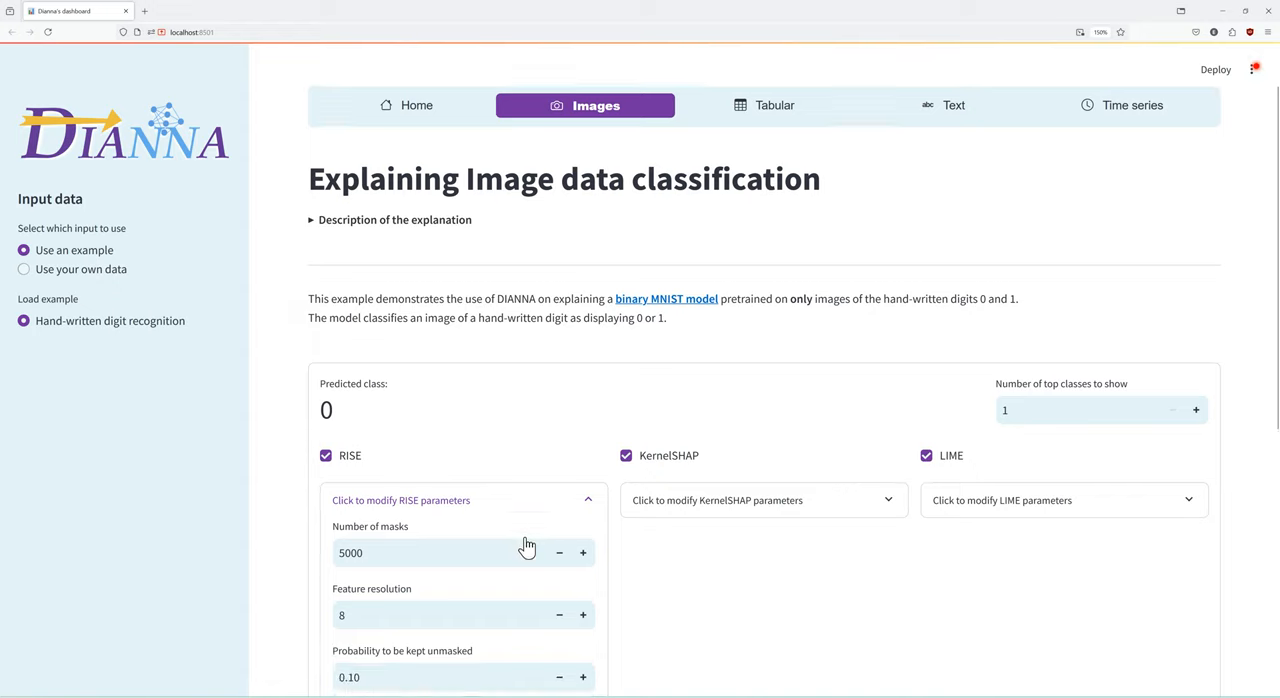
left_click(588, 500)
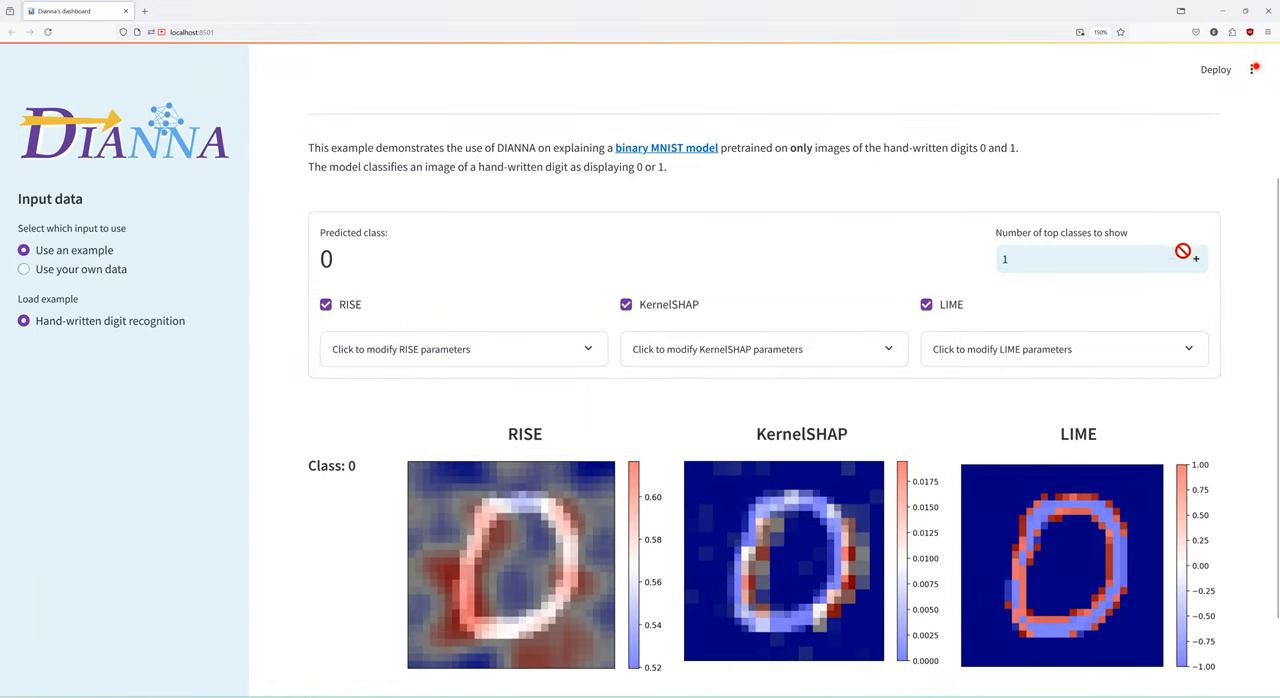
left_click(1196, 258)
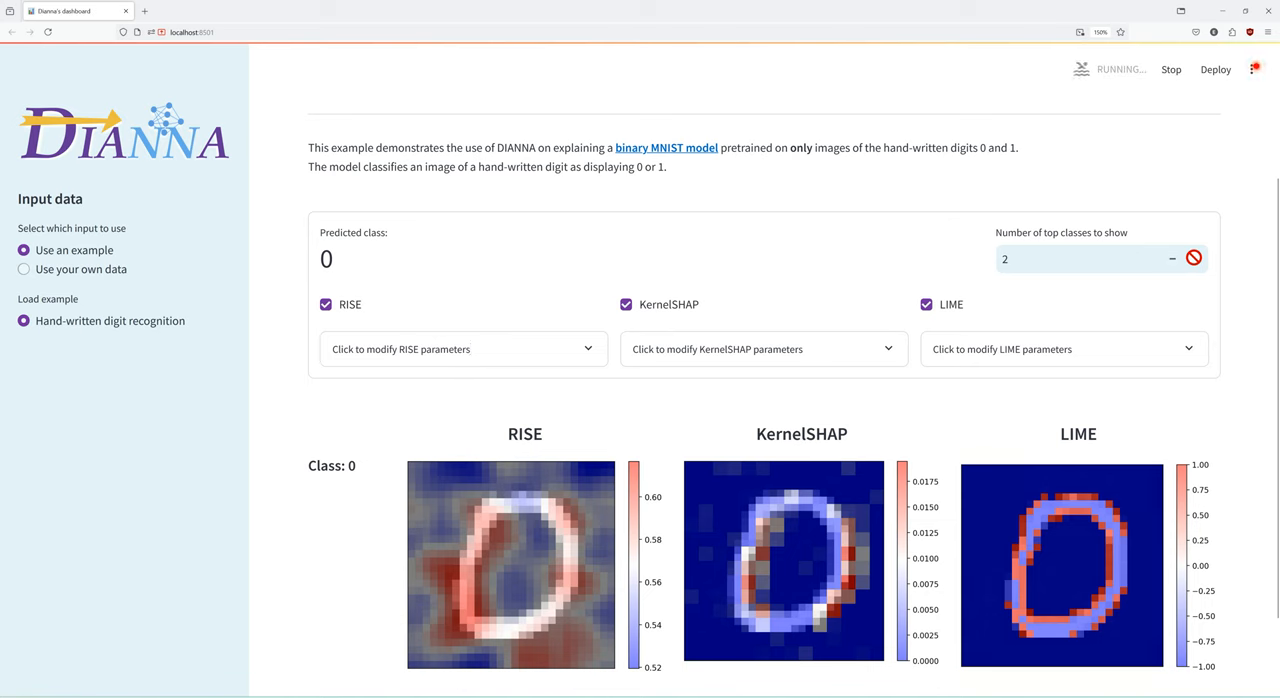
Scroll down to the class 1 RISE, KernelSHAP and LIME heatmap row.
scroll("down", 3)
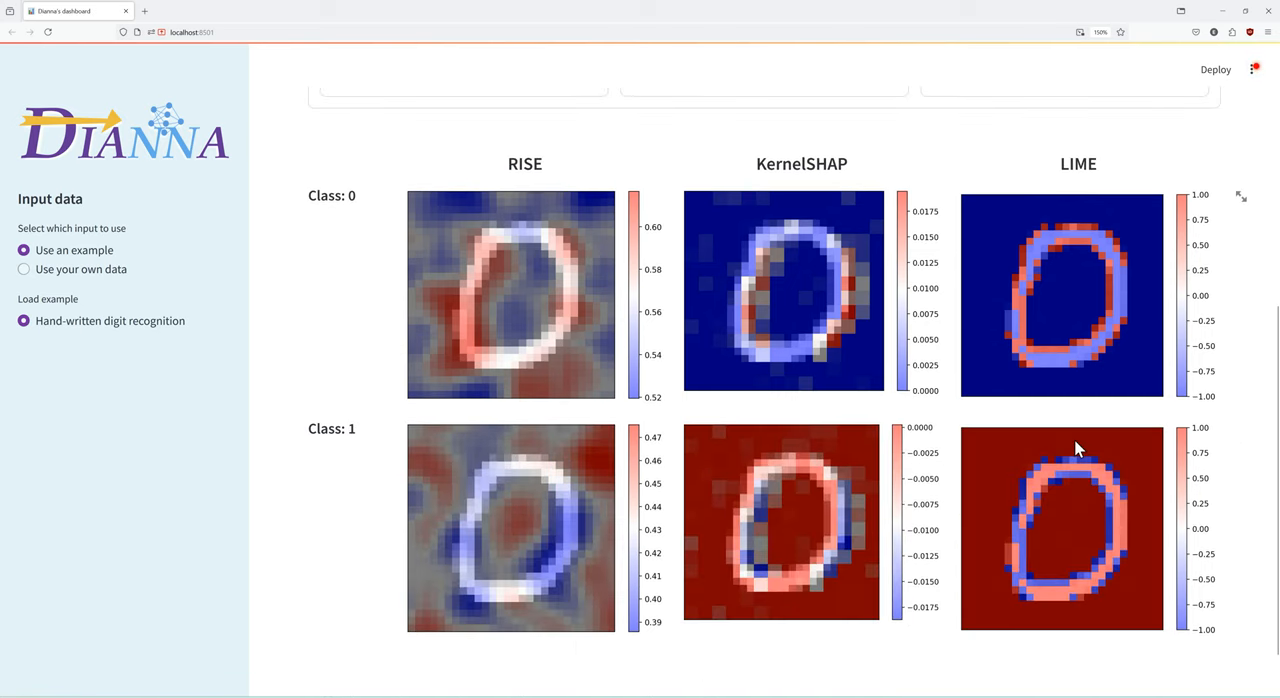
mouse_move(1070, 448)
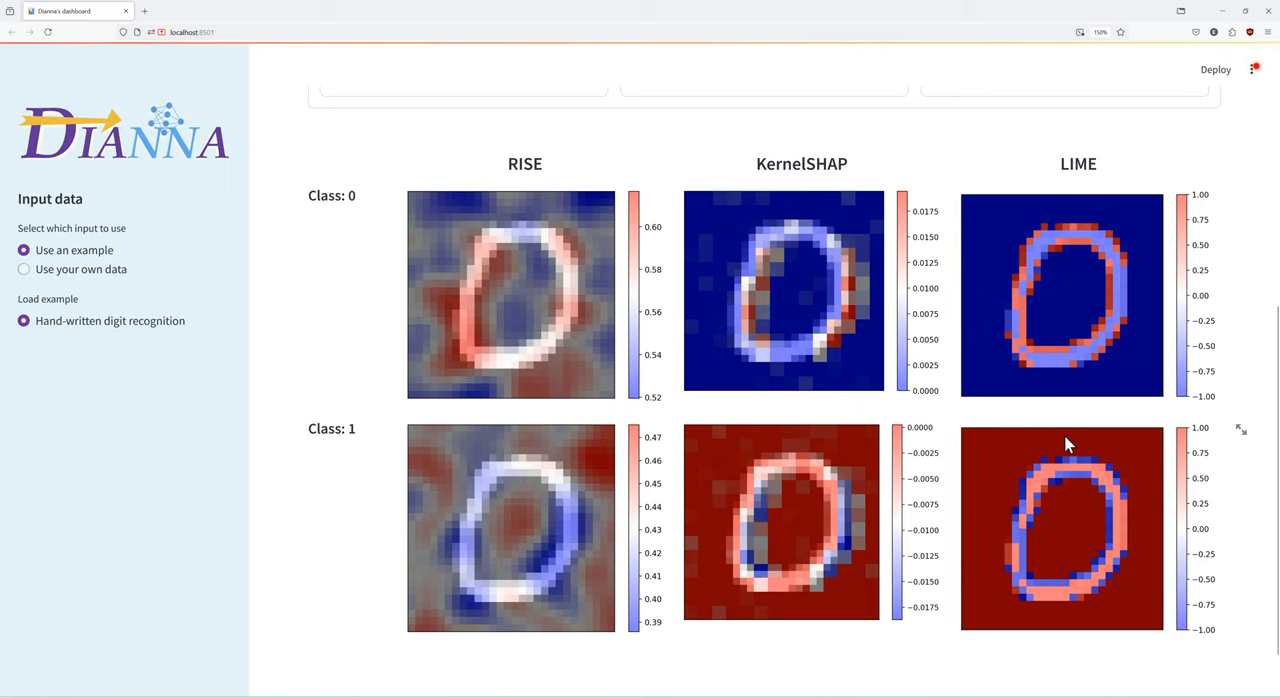
mouse_move(932, 363)
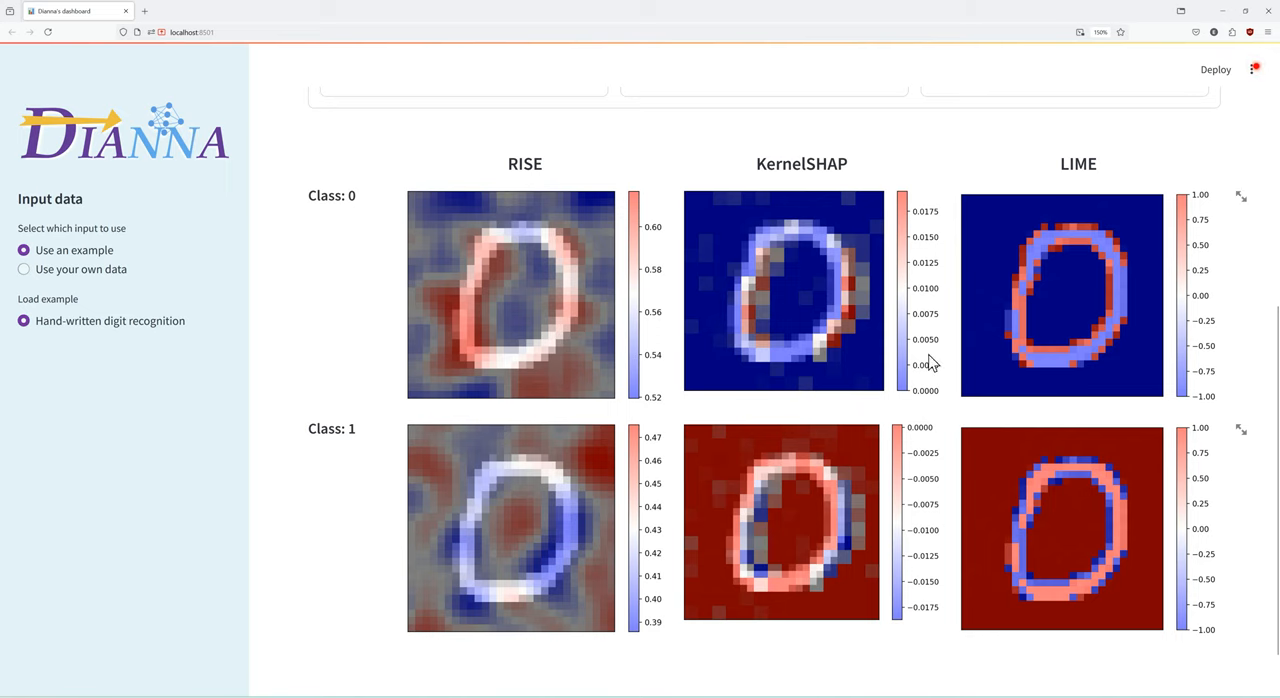
mouse_move(1030, 339)
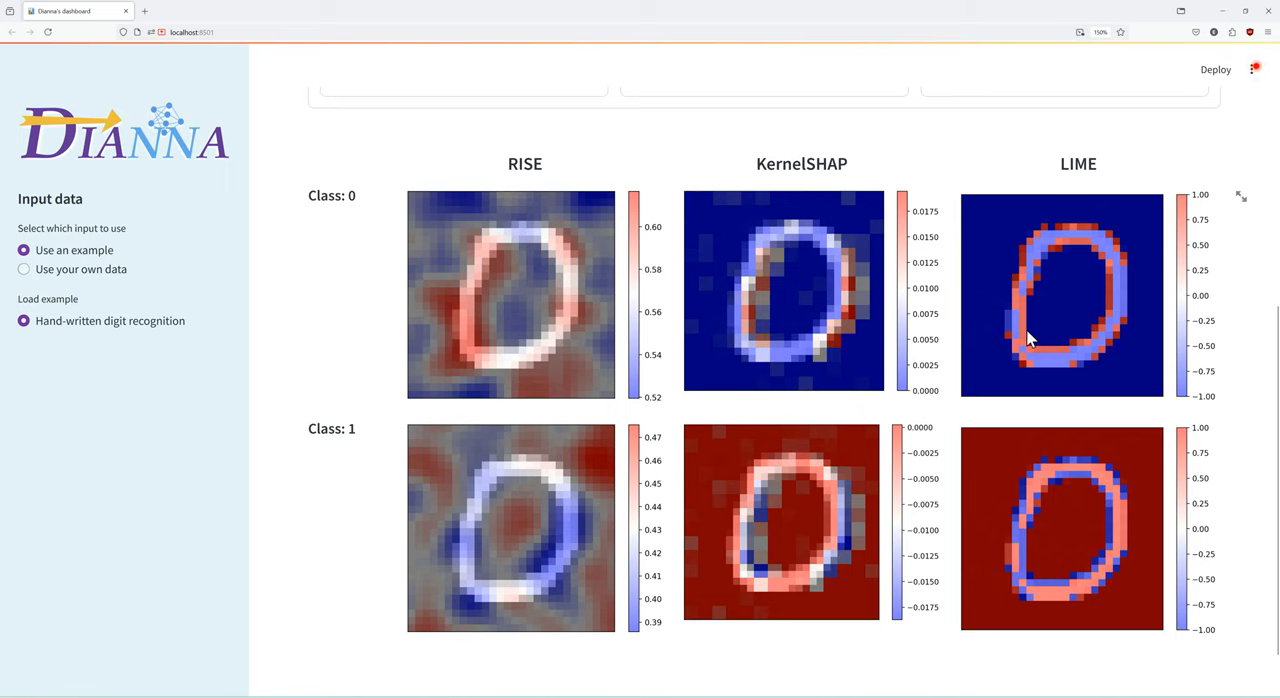
mouse_move(324, 284)
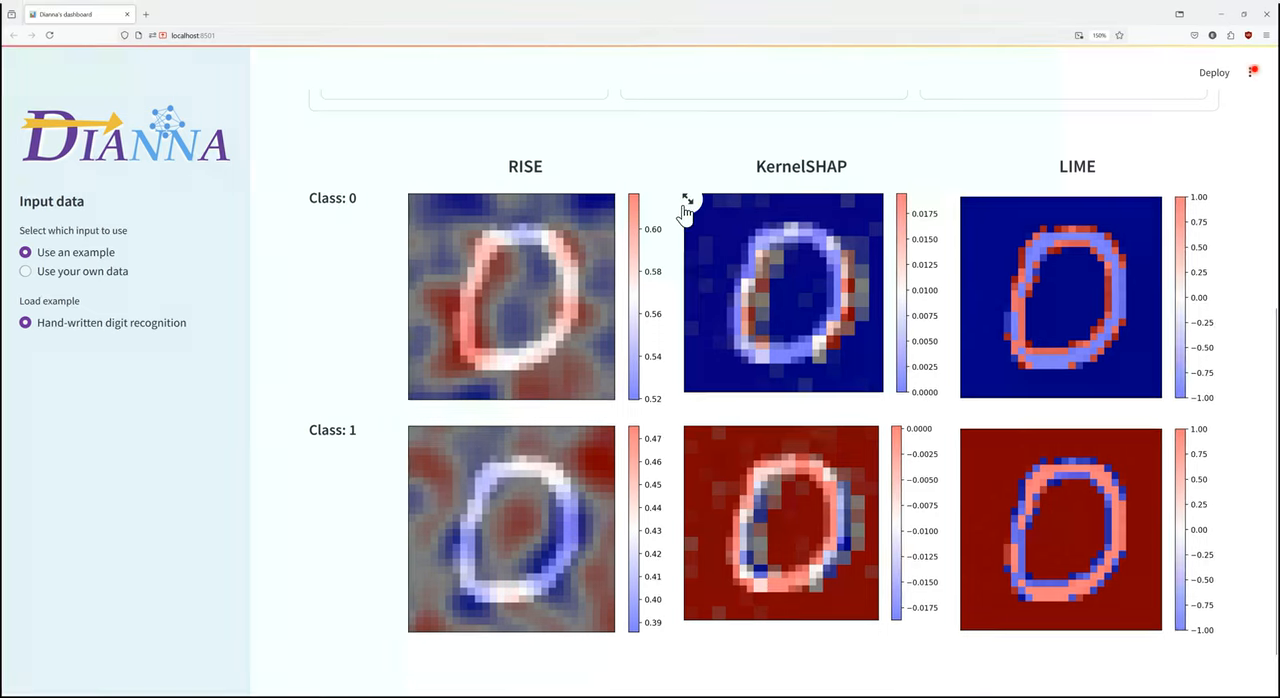
left_click(687, 197)
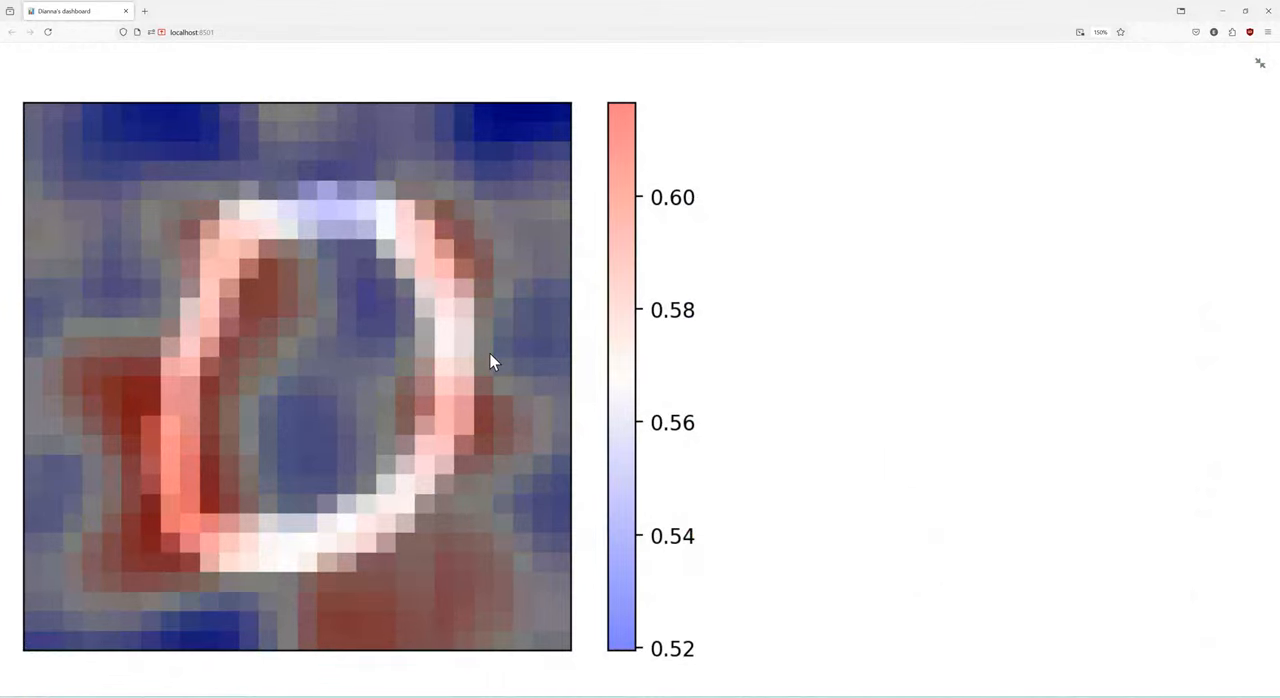
mouse_move(585, 390)
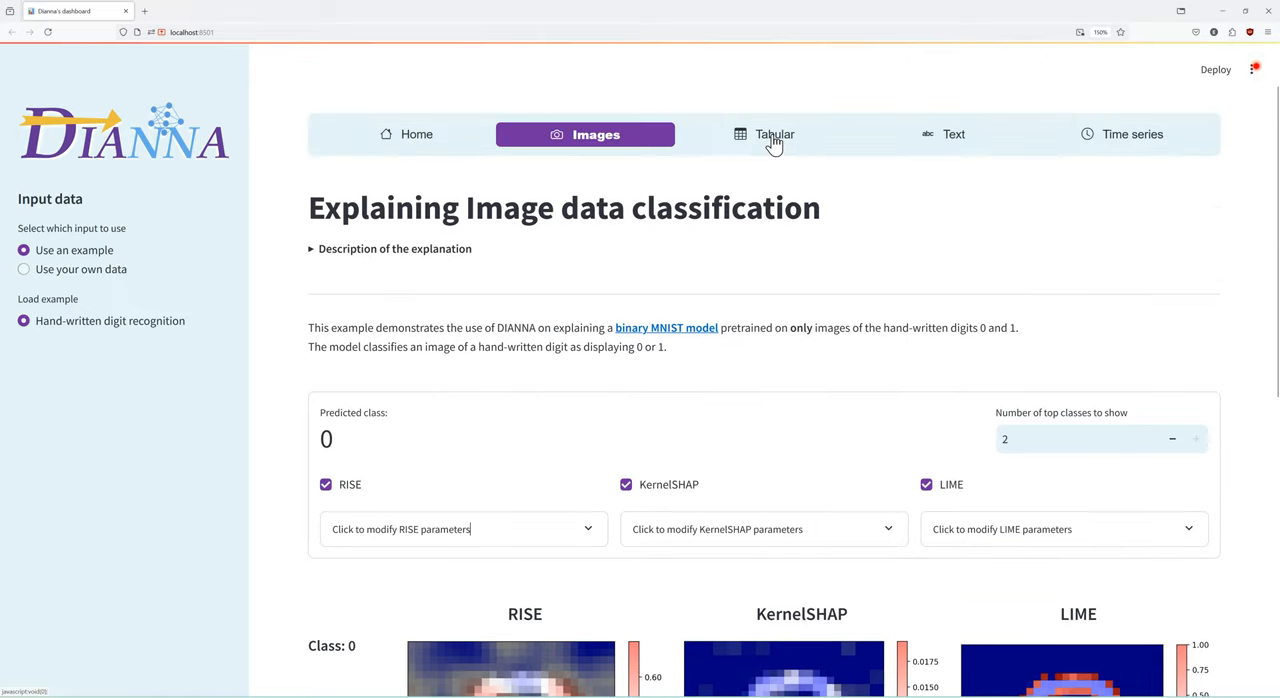
Open the Tabular tab and load the 'Sunshine hours prediction (regression)' example.
left_click(764, 134)
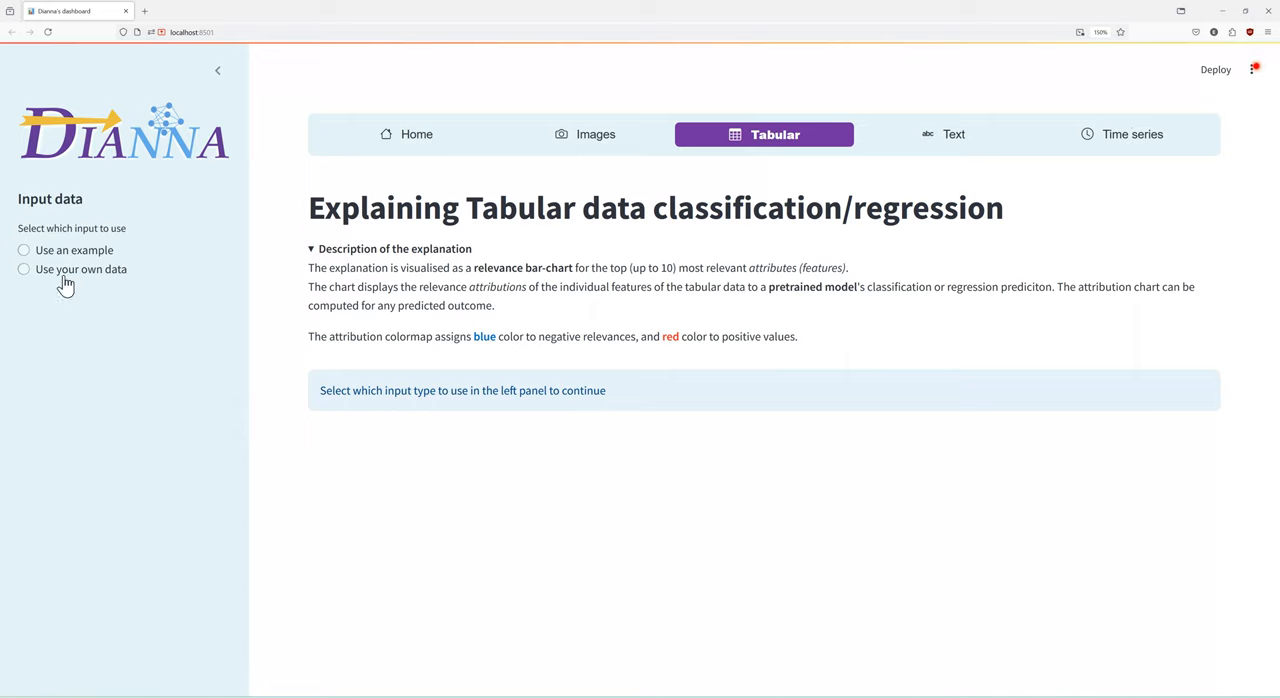
left_click(24, 250)
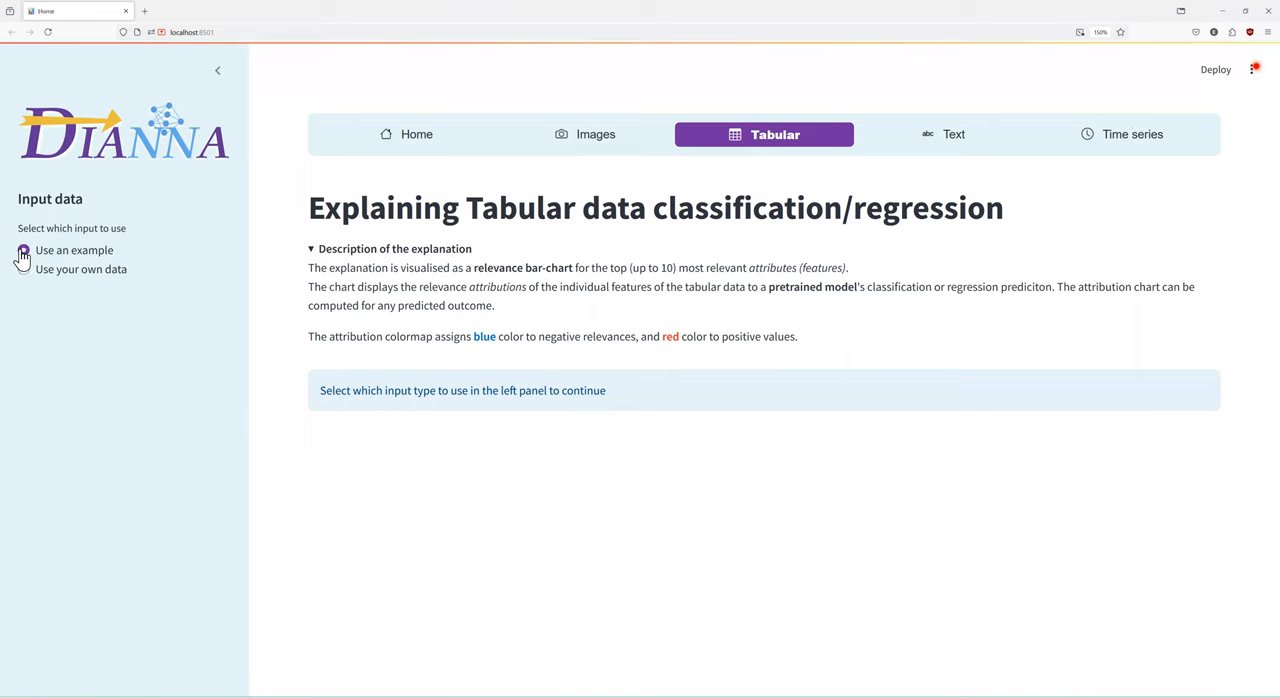
left_click(23, 250)
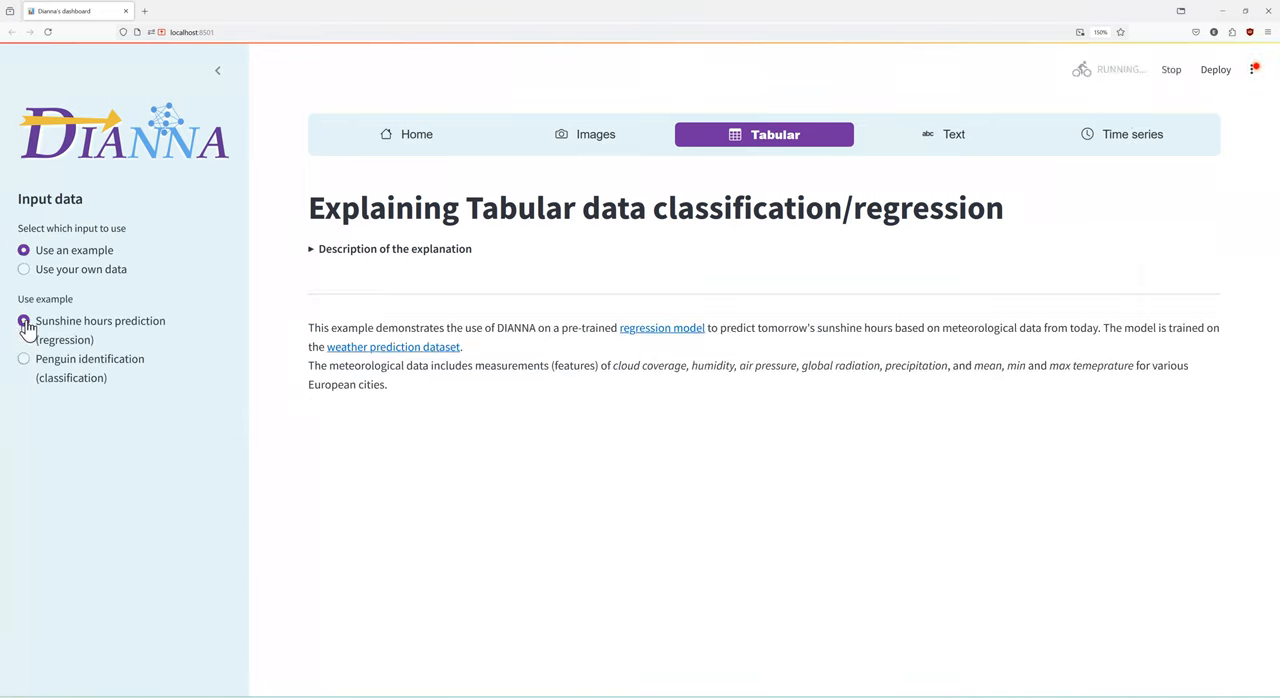
left_click(24, 320)
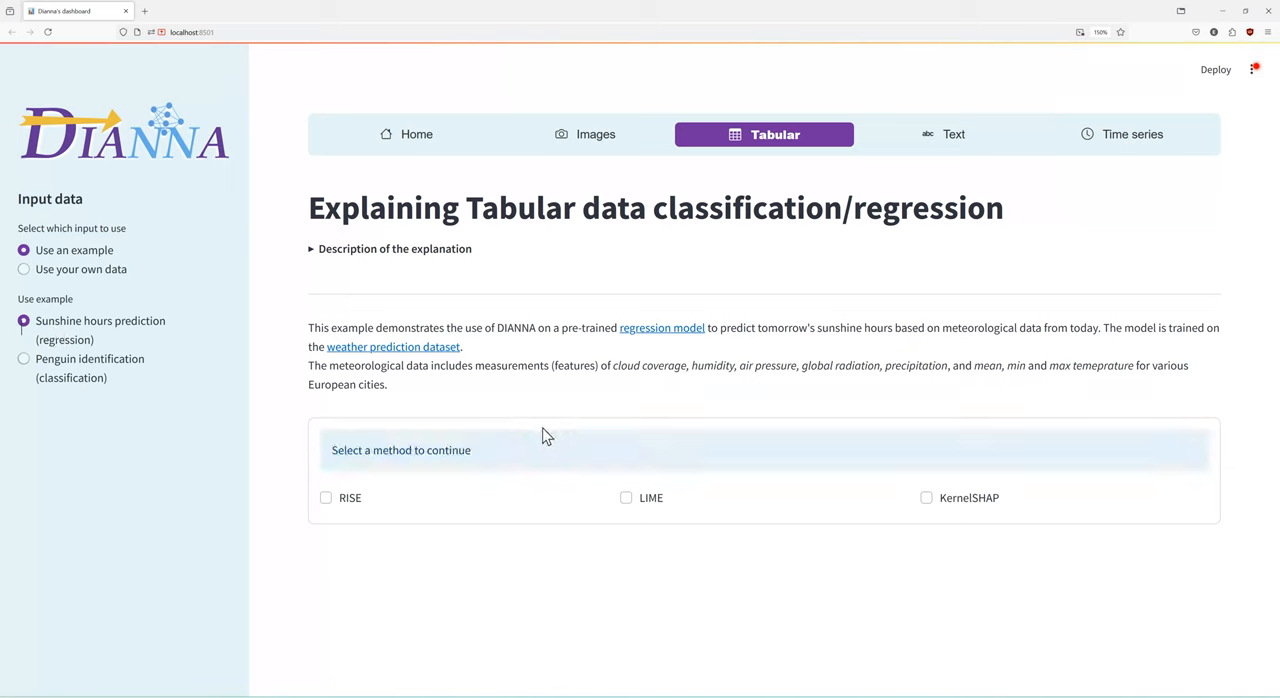
mouse_move(600, 421)
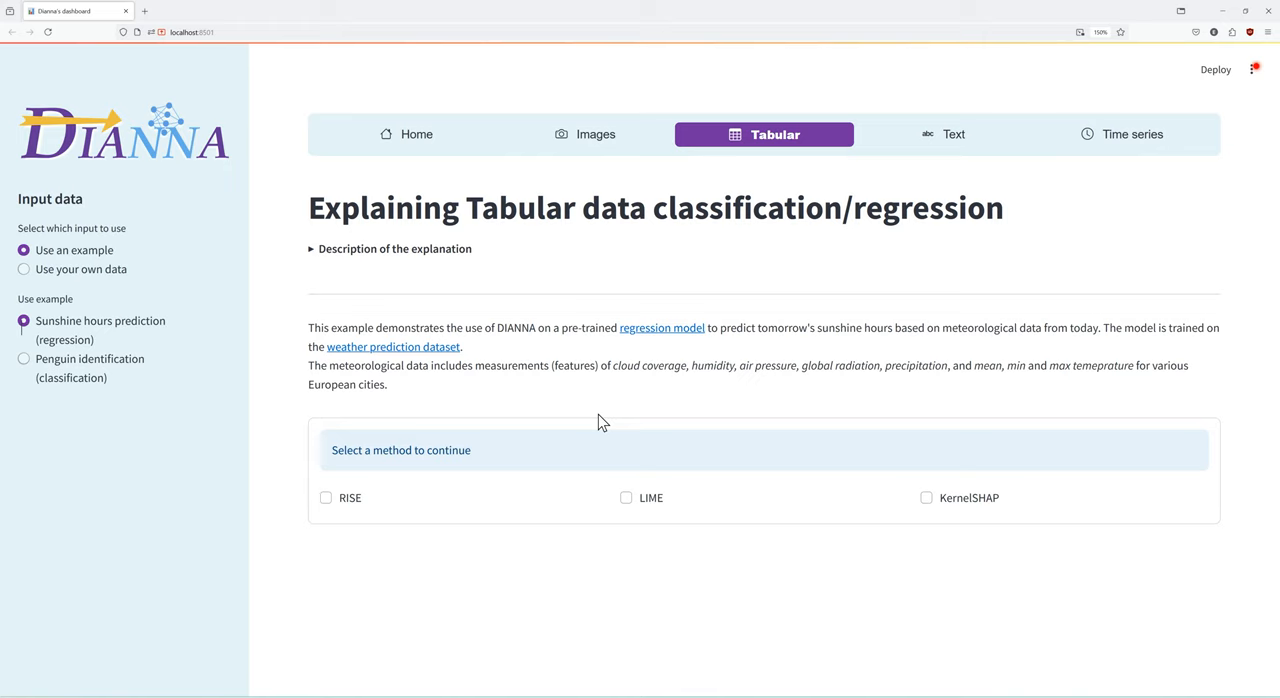
mouse_move(663, 399)
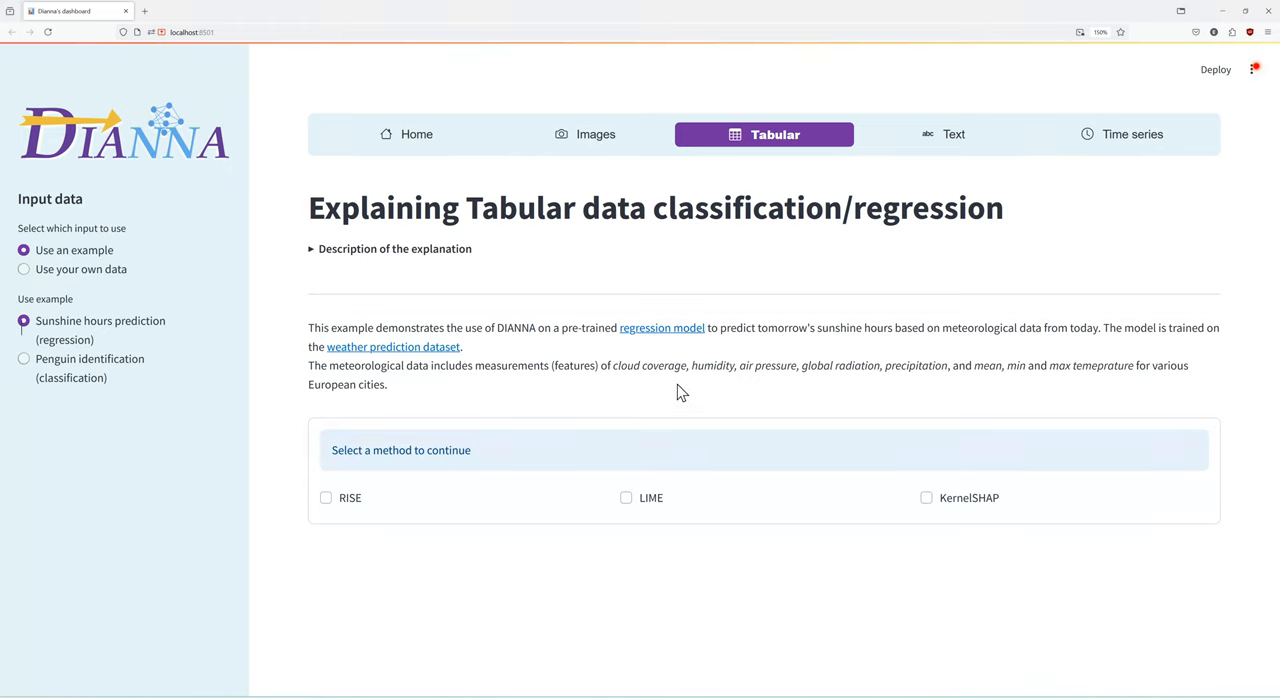
mouse_move(805, 400)
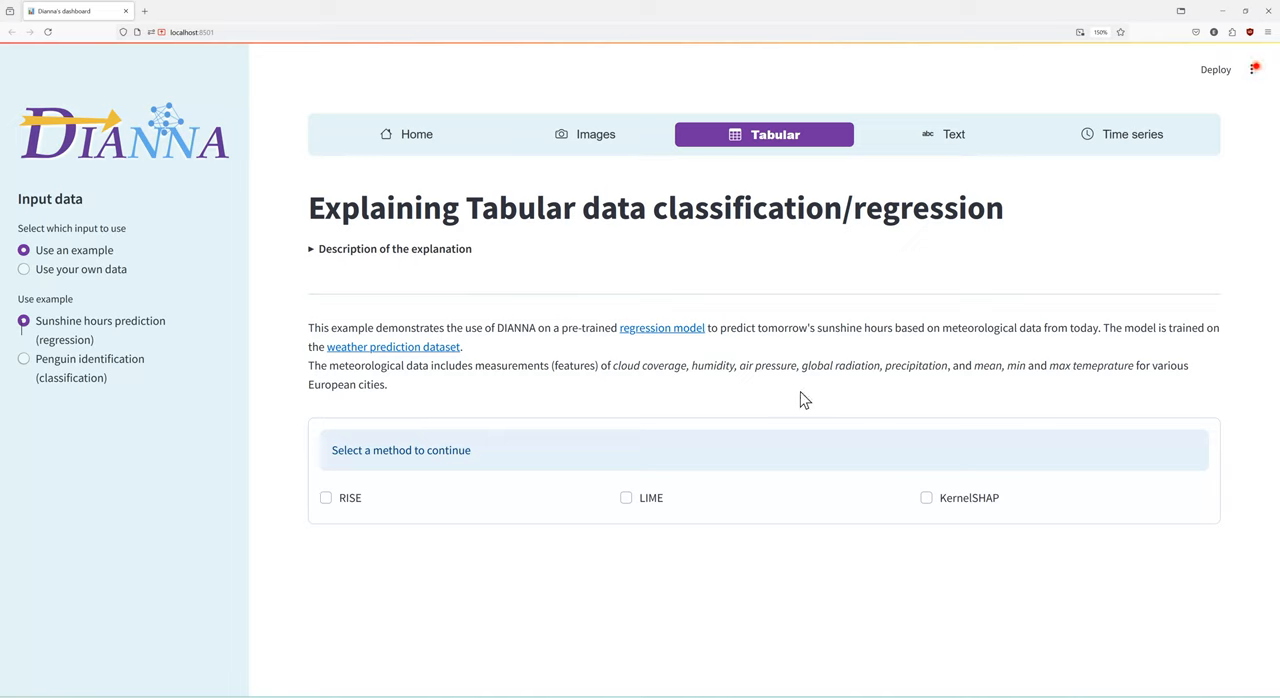
mouse_move(615, 505)
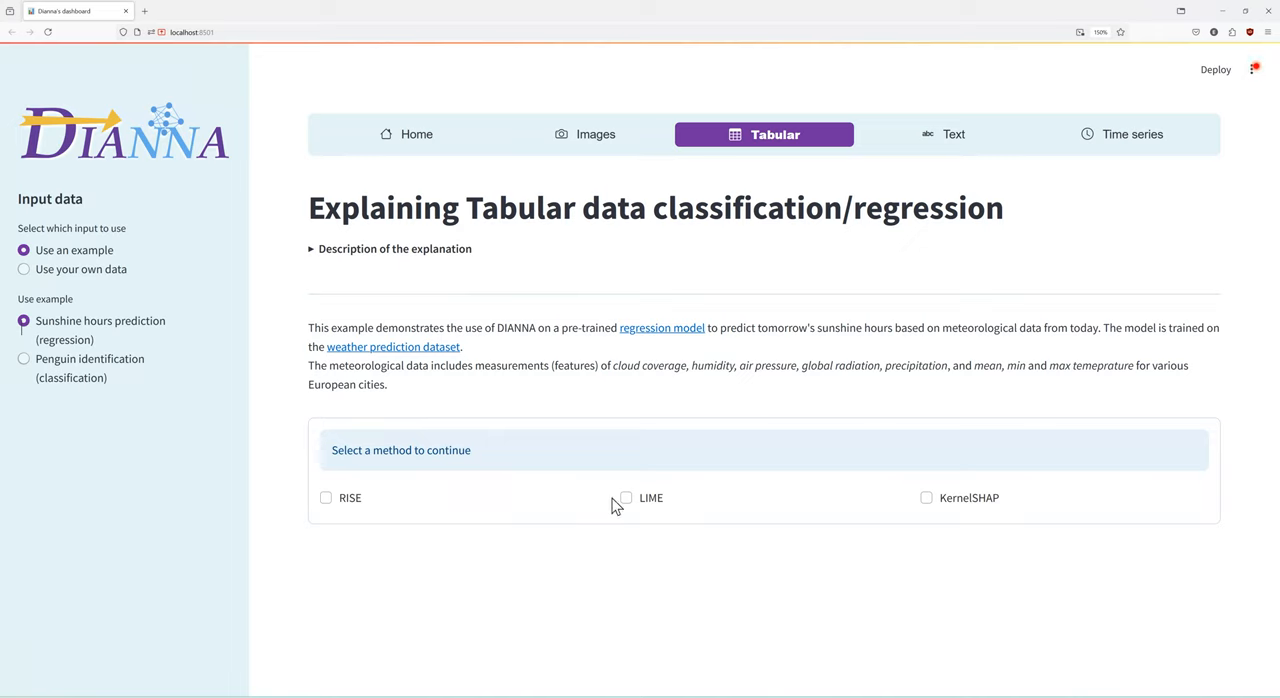
Enable LIME and KernelSHAP, then view the 3.47 prediction and feature importance charts.
left_click(626, 498)
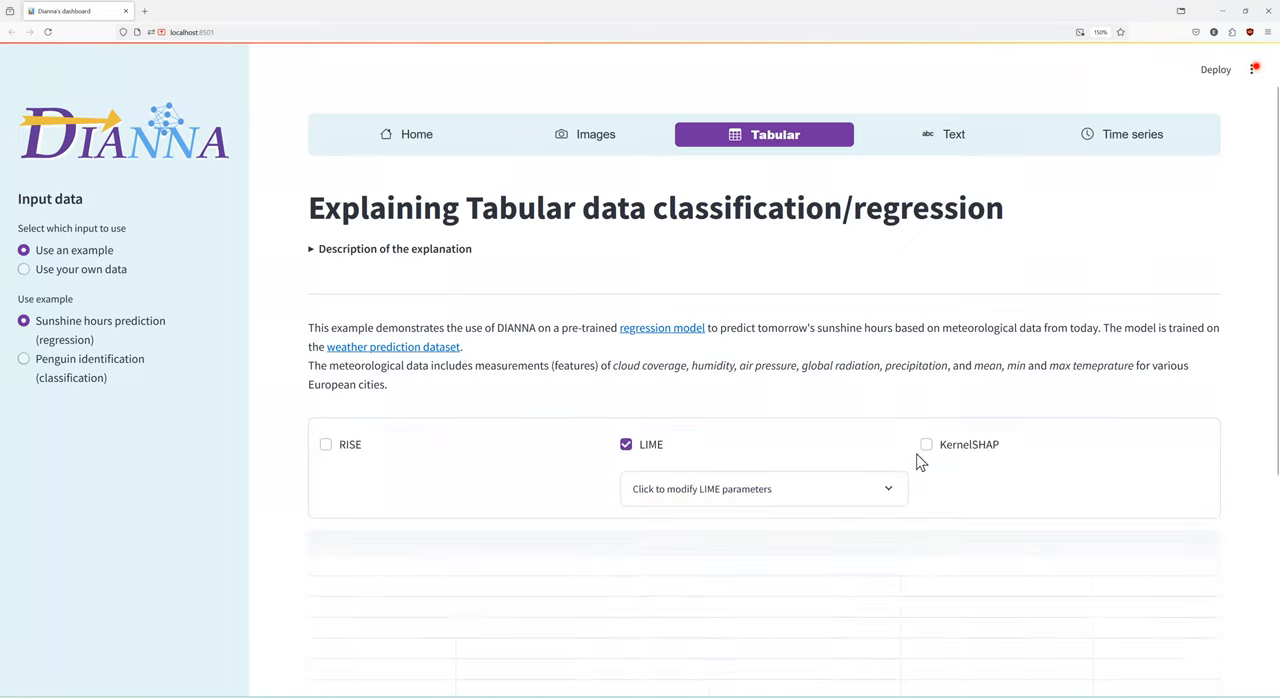
left_click(926, 444)
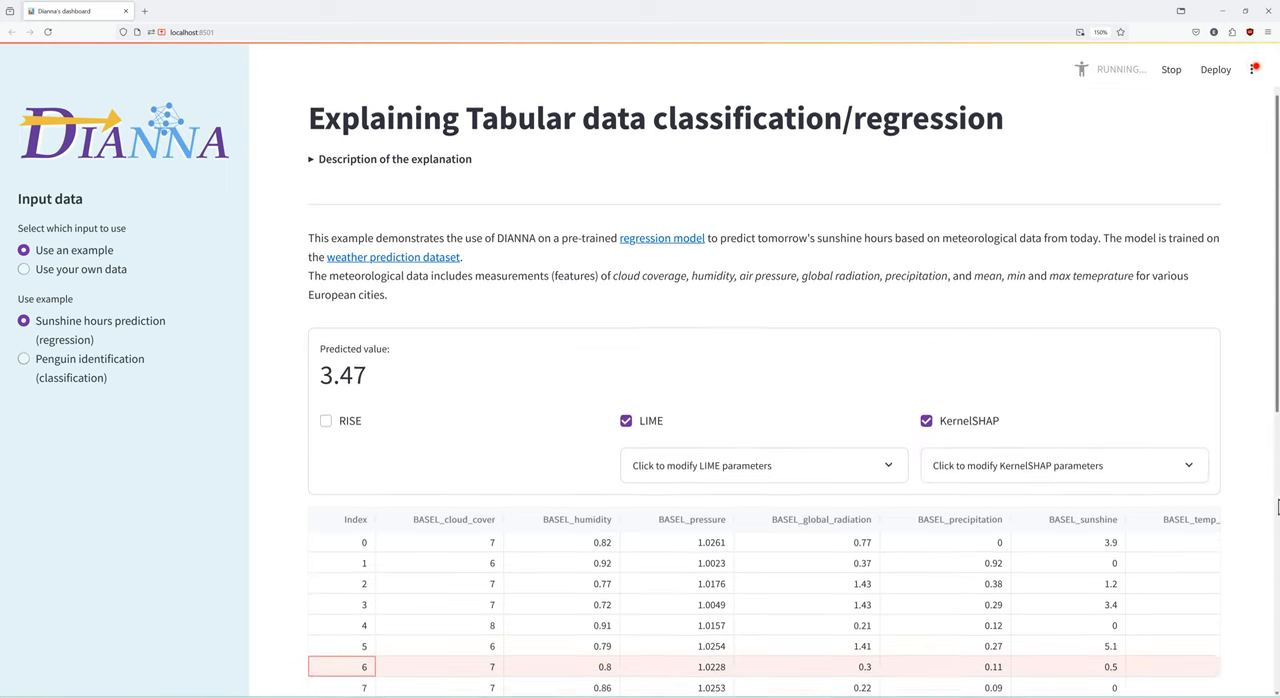
scroll("down", 3)
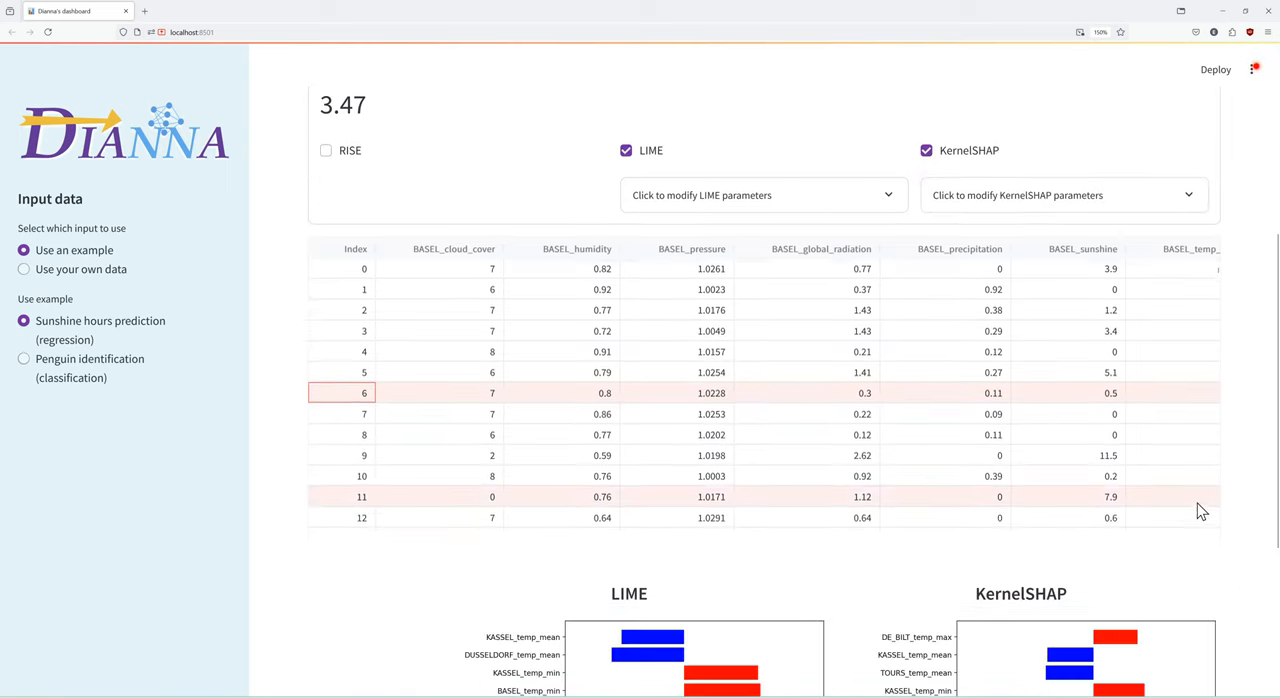
scroll("down", 3)
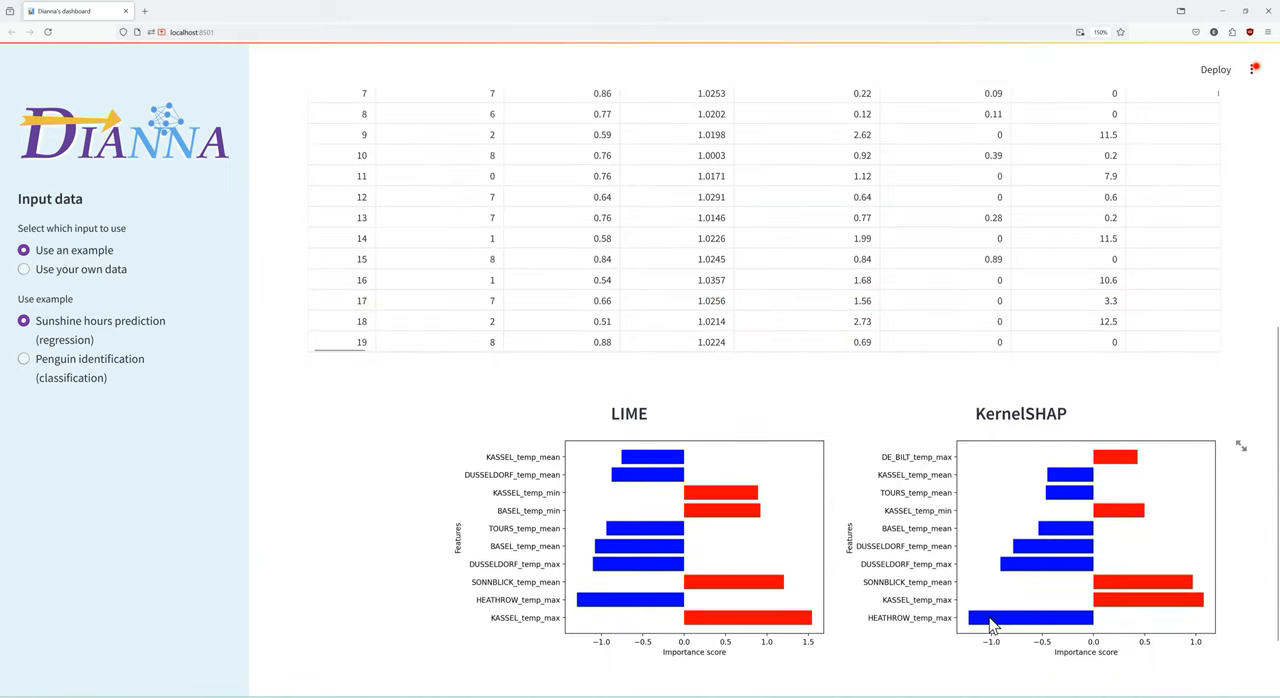
scroll("down", 3)
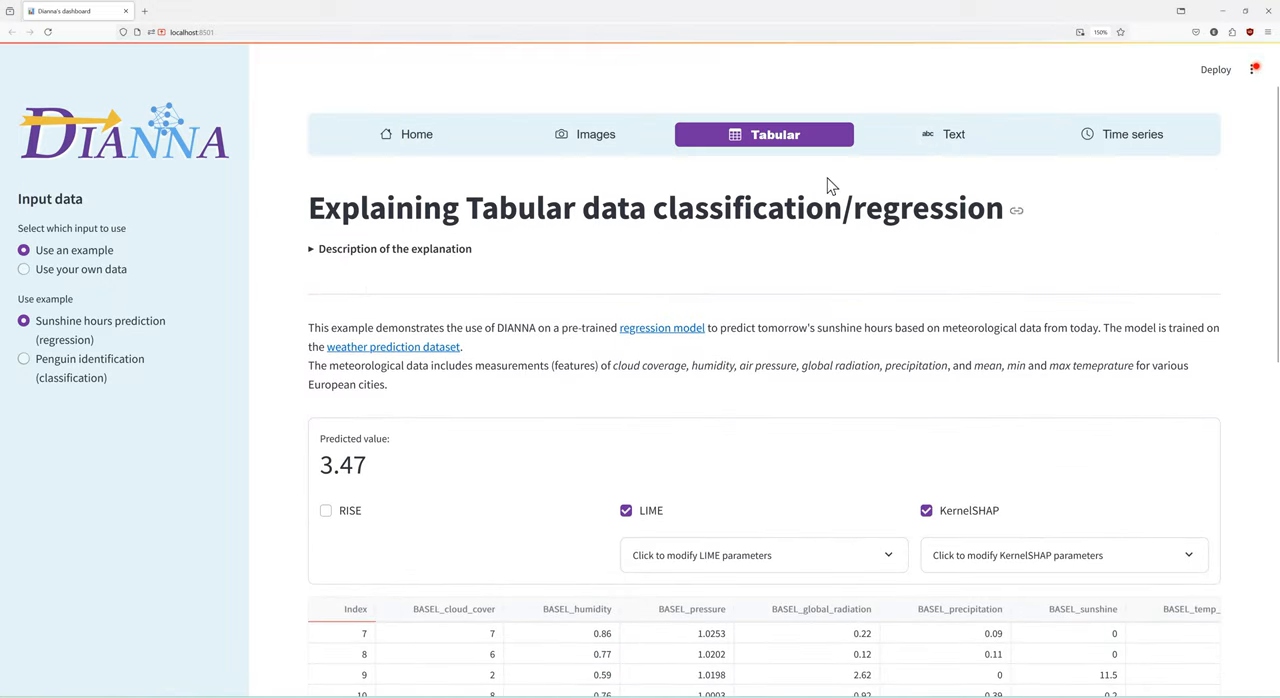
Load the movie sentiment example on the Text tab and view its LIME word heatmaps.
left_click(943, 134)
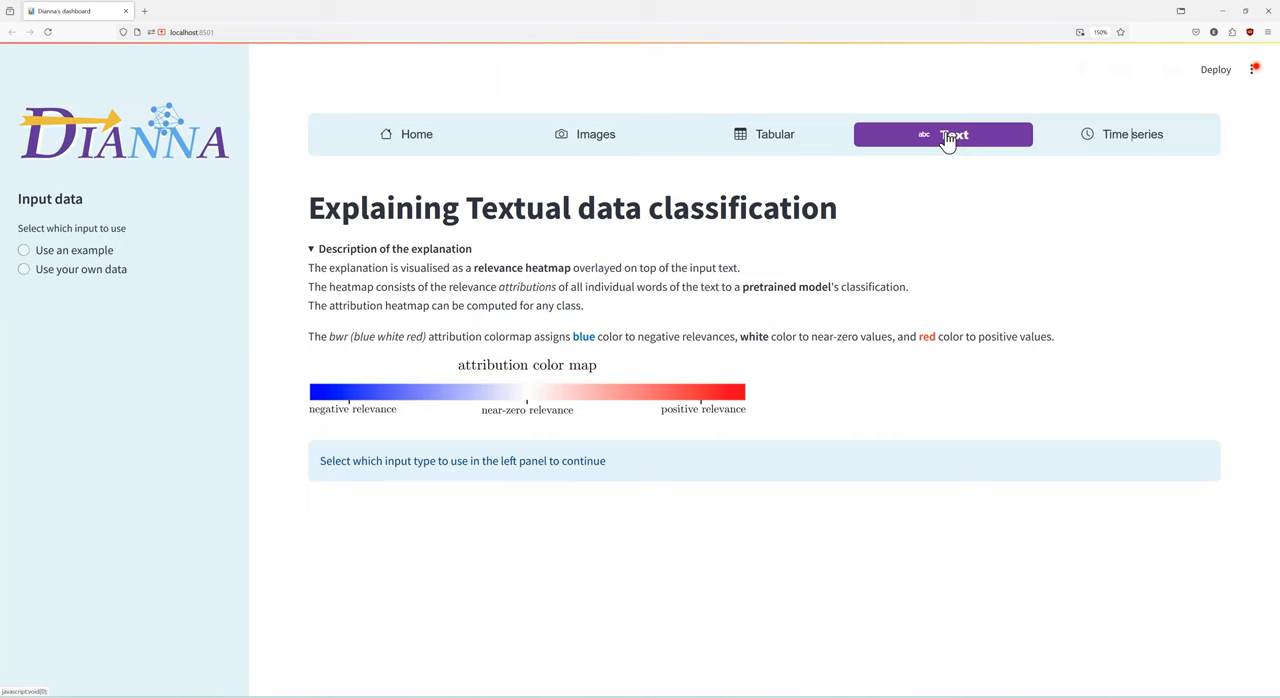
left_click(23, 250)
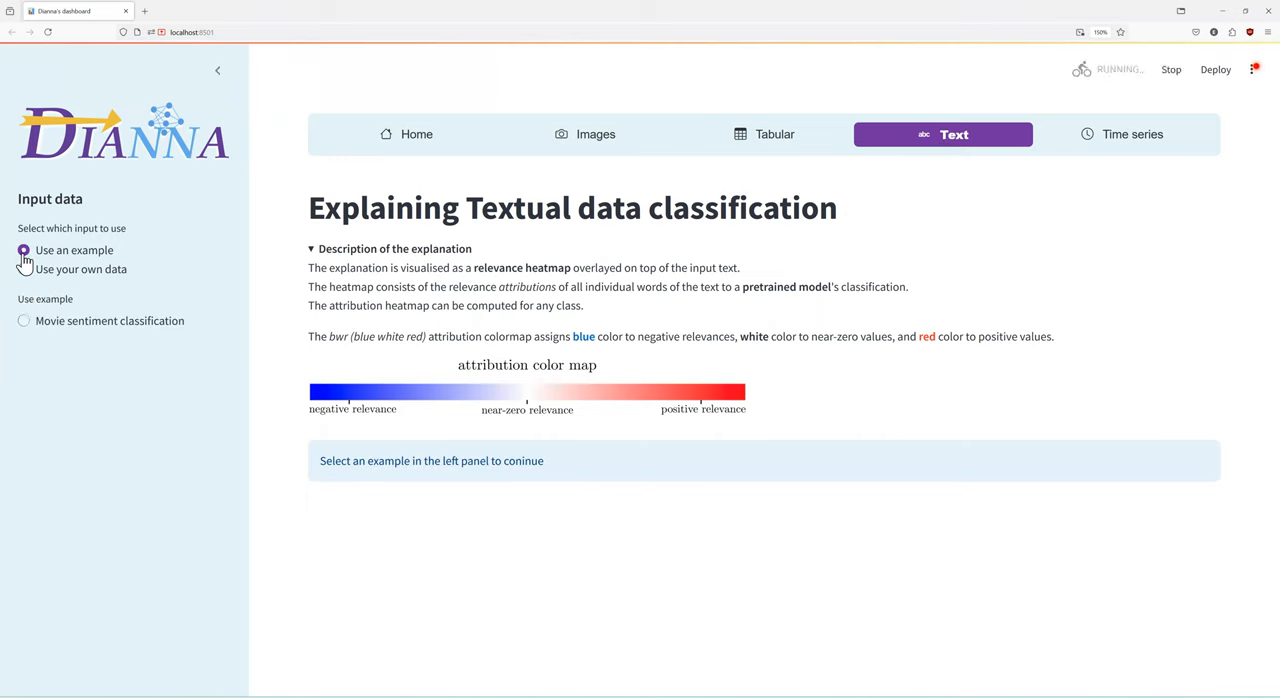
left_click(24, 321)
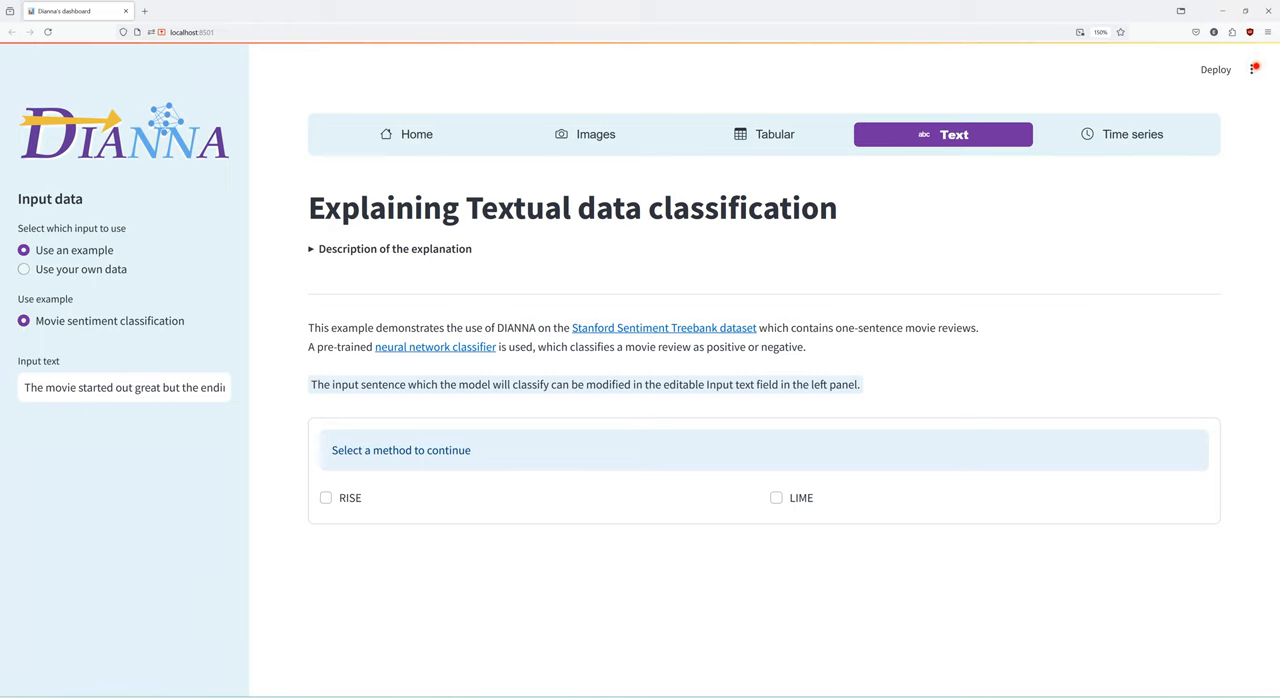
mouse_move(777, 497)
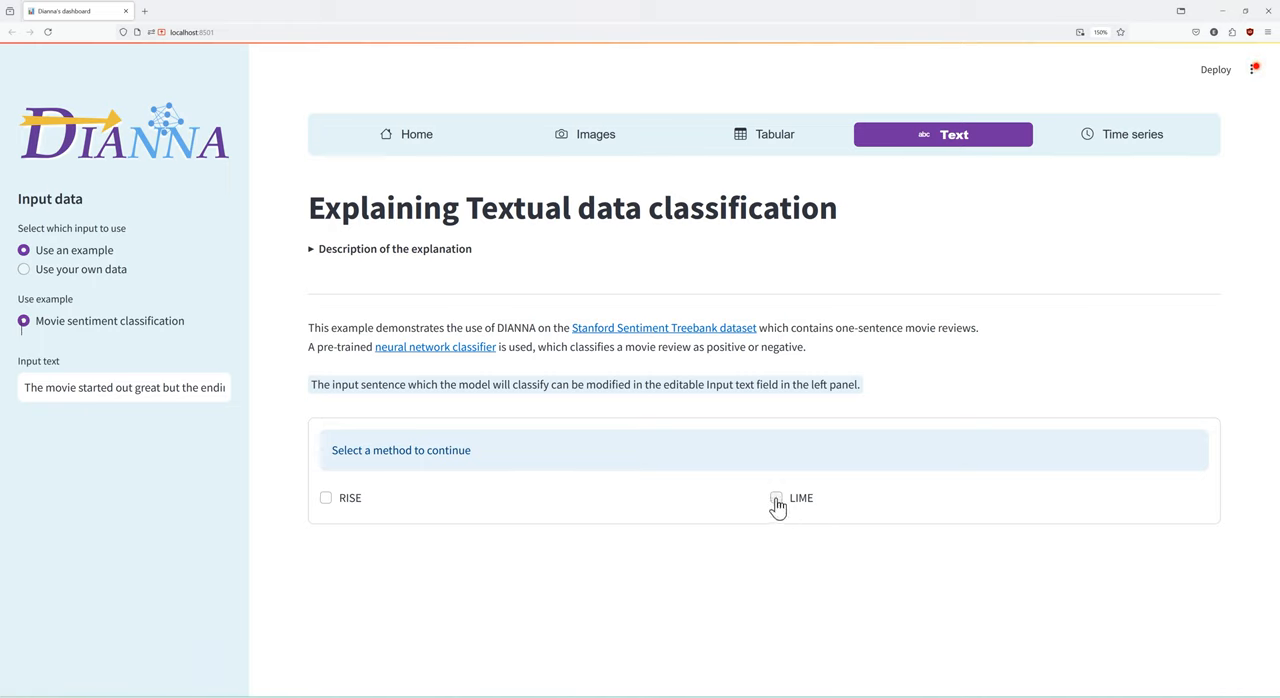
left_click(776, 498)
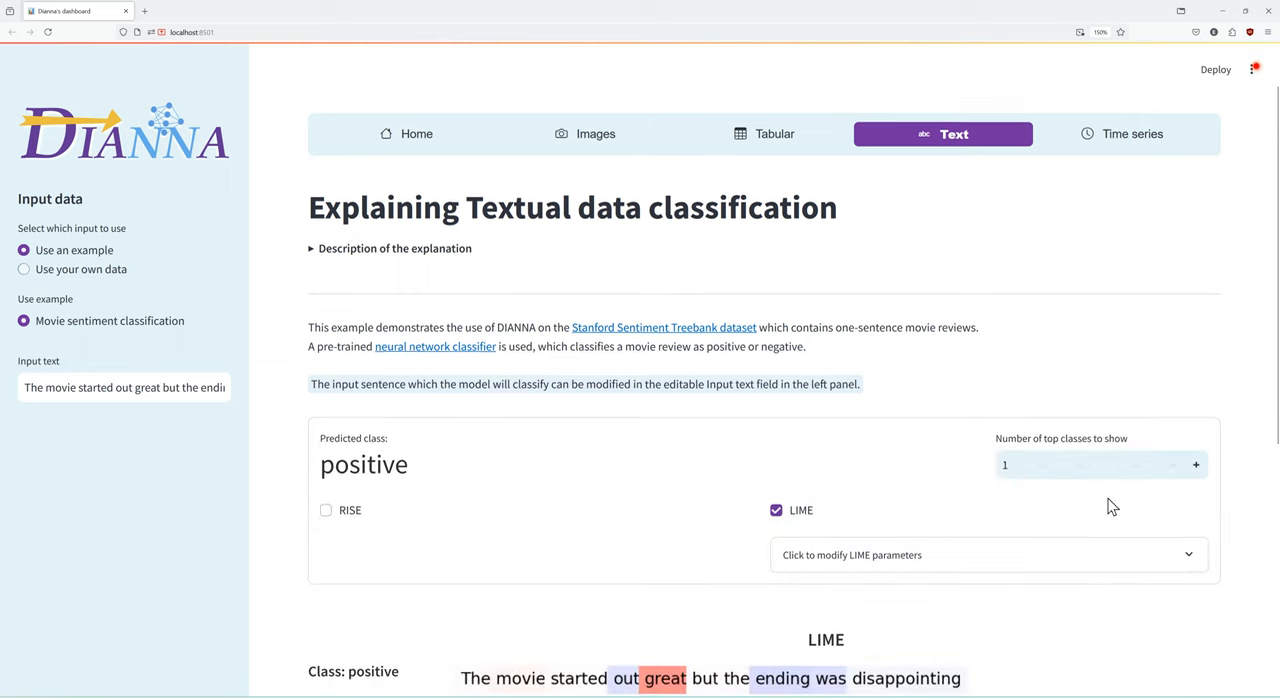
scroll("down", 3)
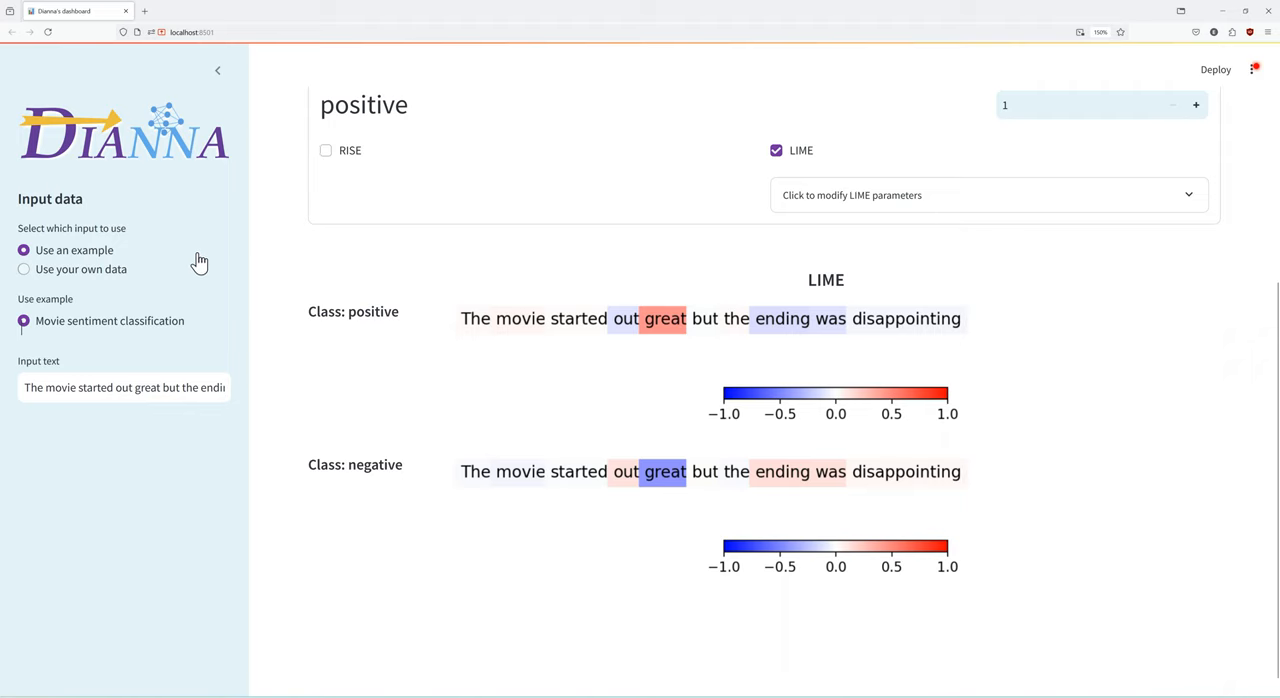
mouse_move(513, 490)
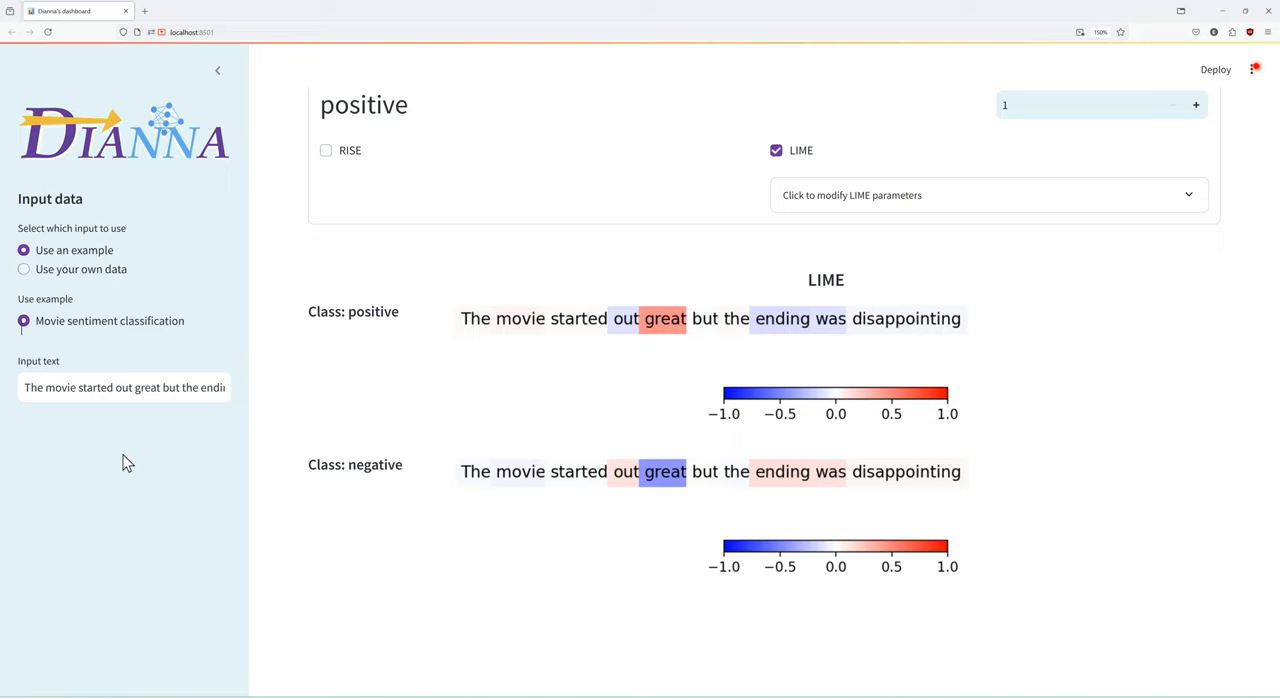
Replace 'great but' in the review with 'poorly and'.
double_click(155, 388)
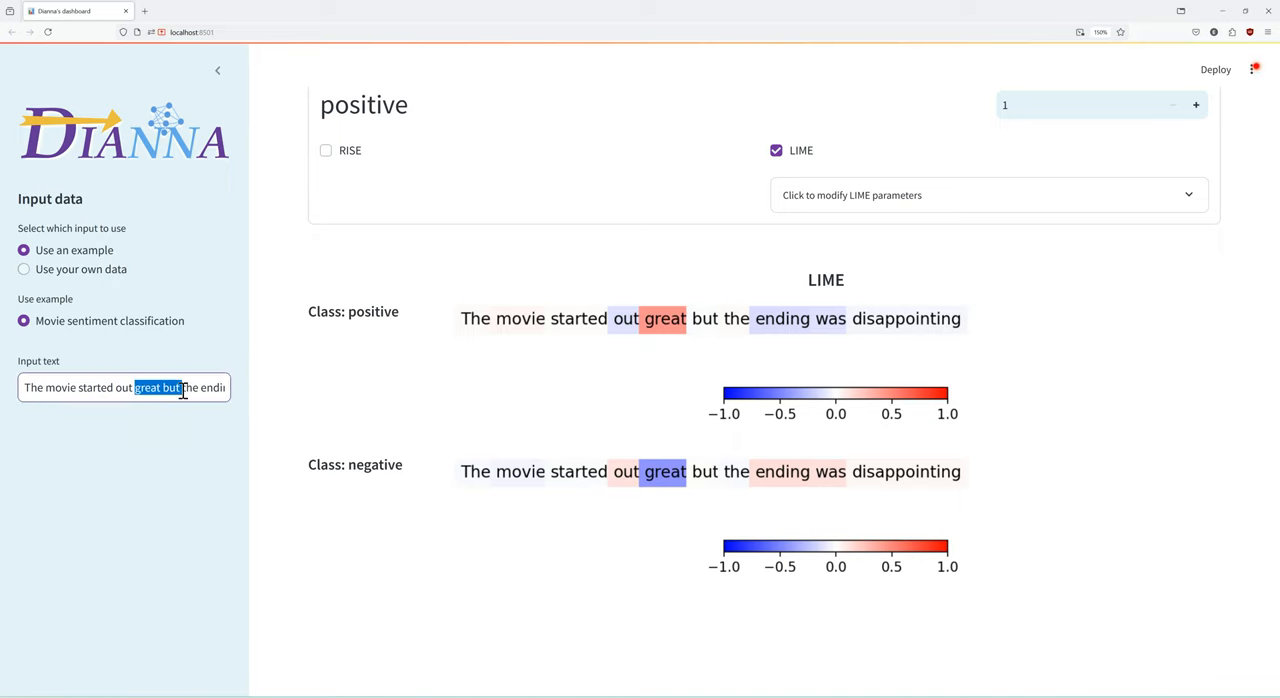
type("poorly and")
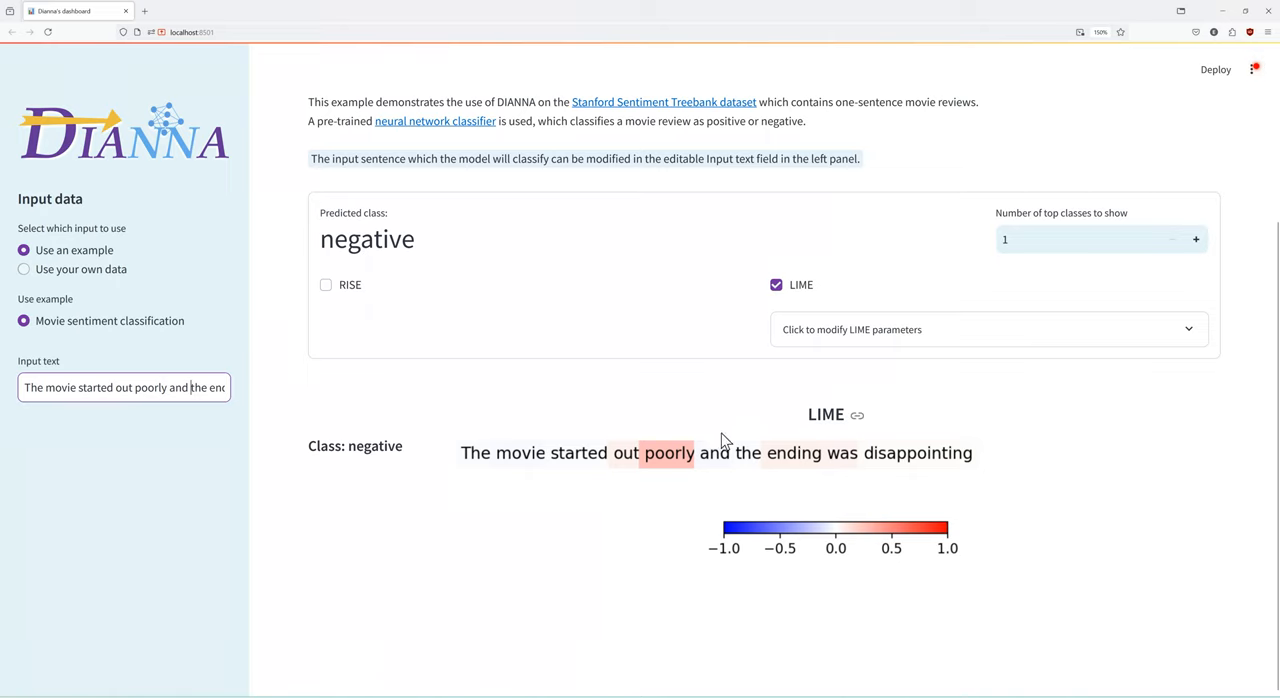
mouse_move(1073, 362)
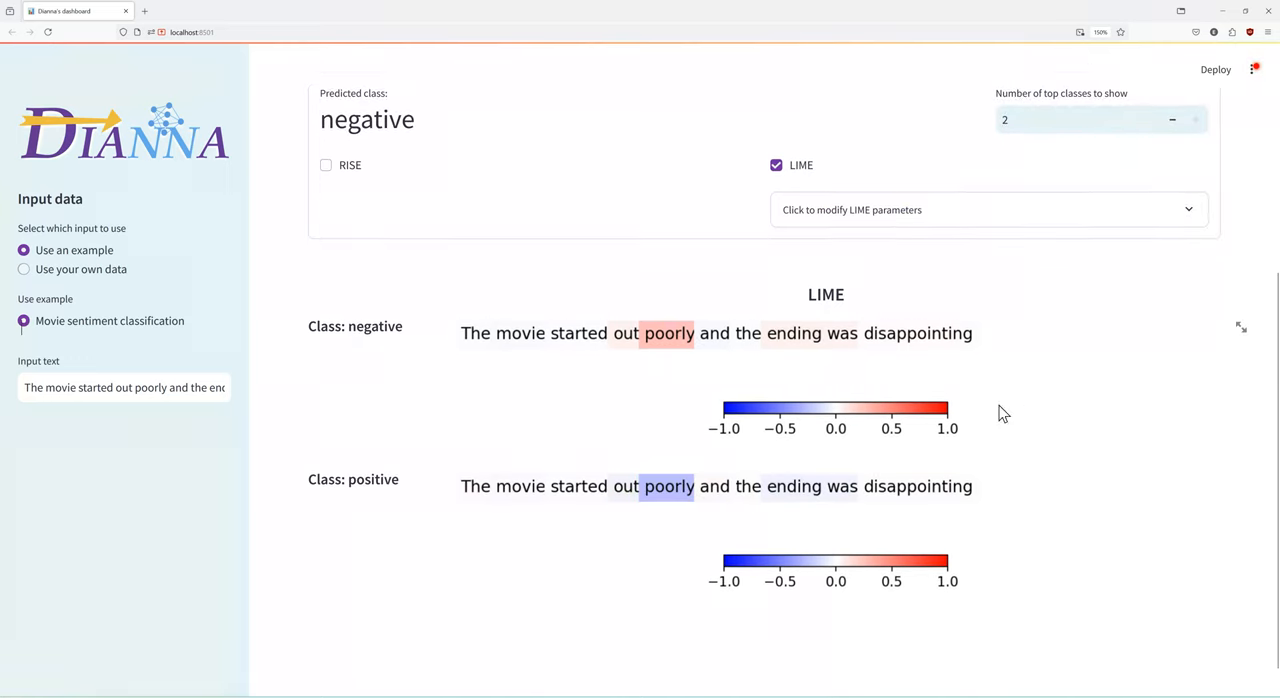
mouse_move(1003, 461)
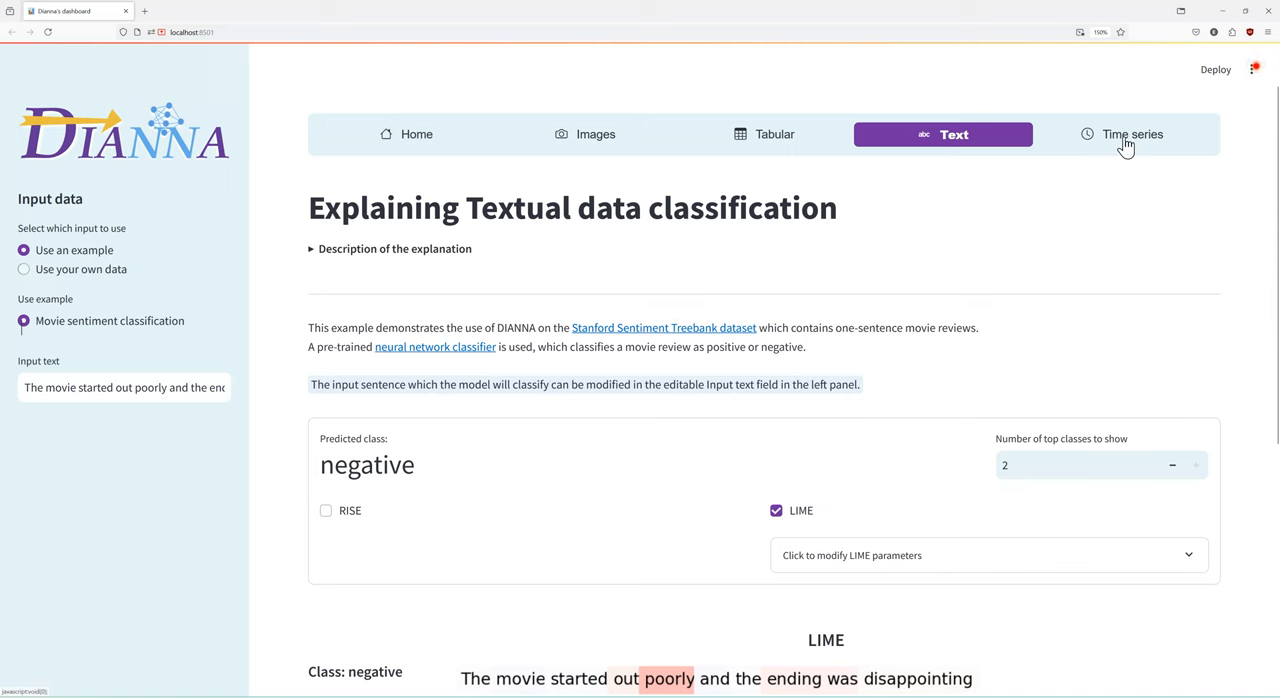
Open the Time series tab and load the Fast Radio Burst detection example.
left_click(1122, 134)
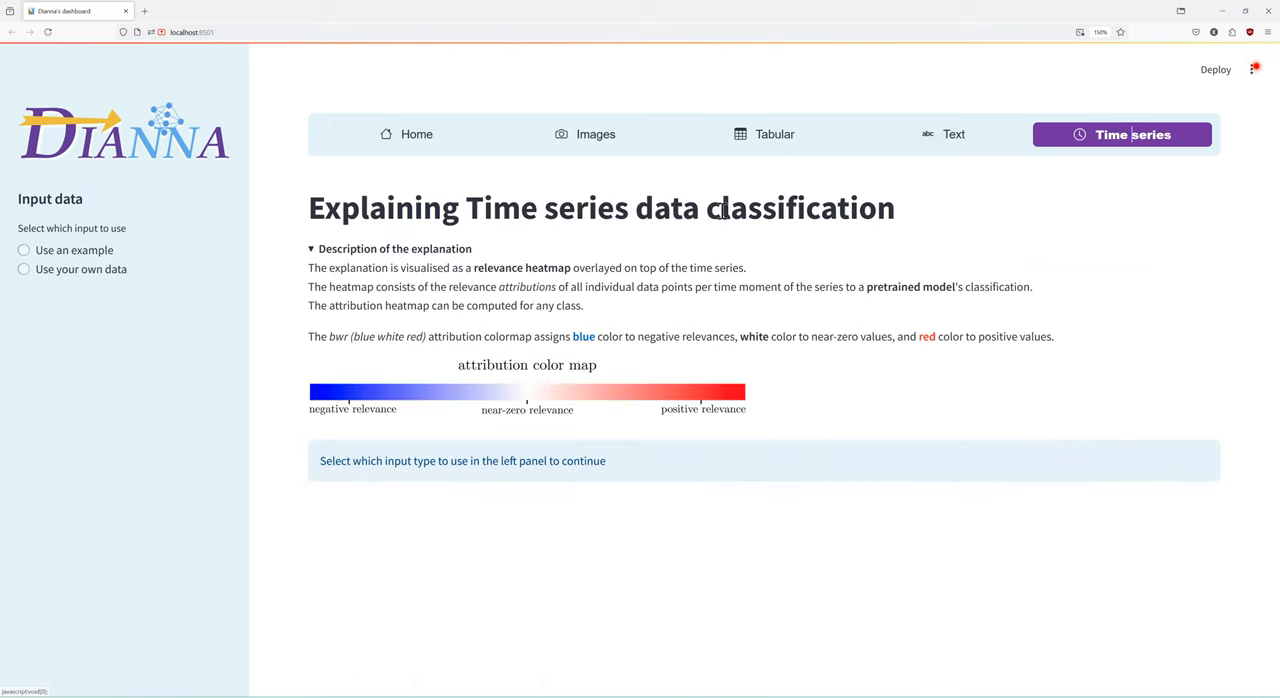
left_click(23, 250)
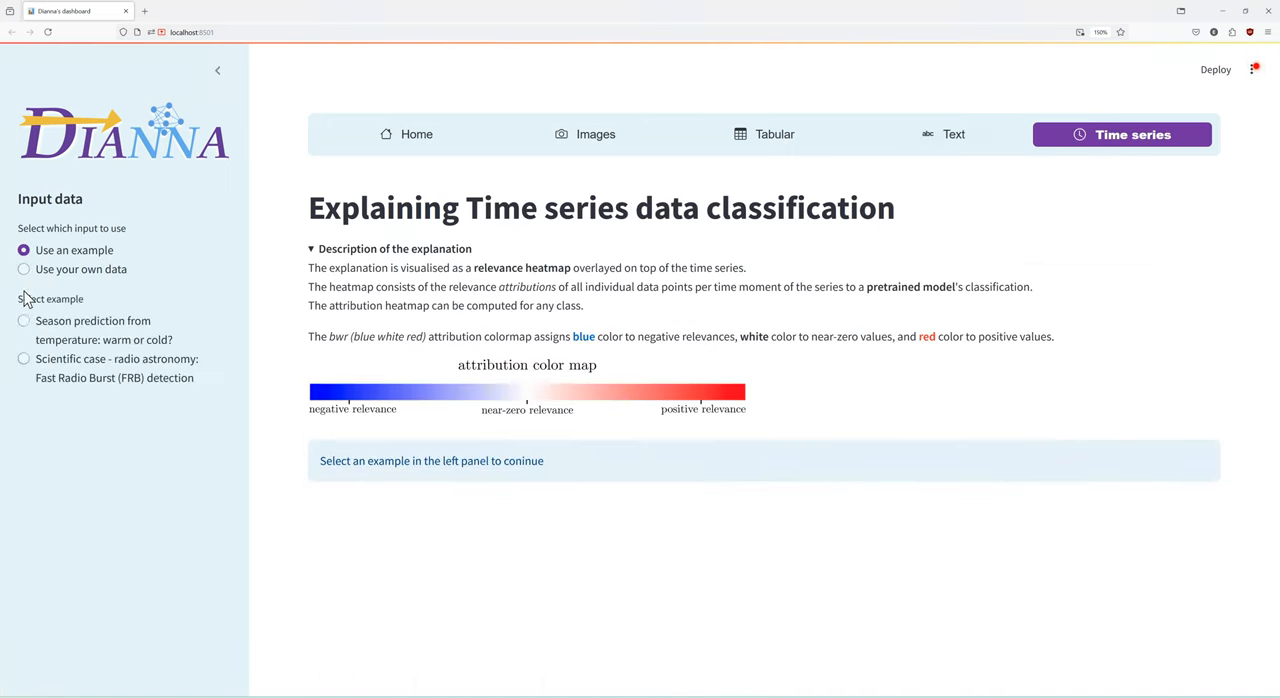
left_click(24, 359)
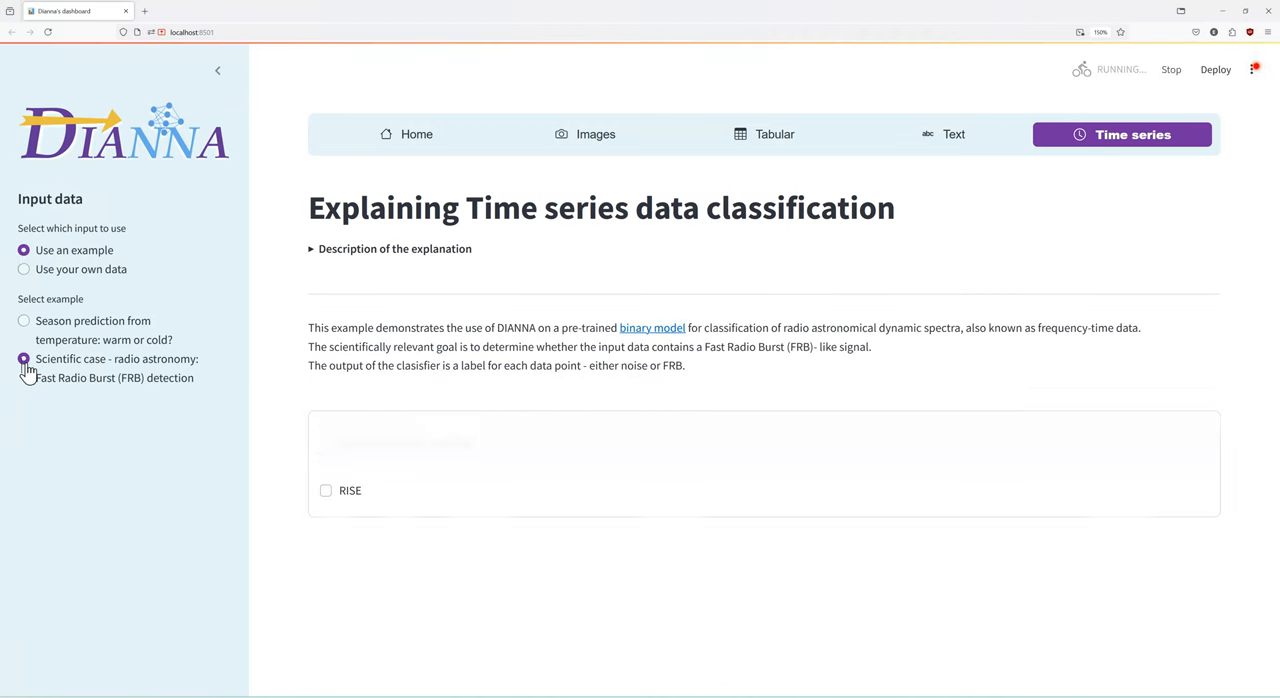
left_click(24, 358)
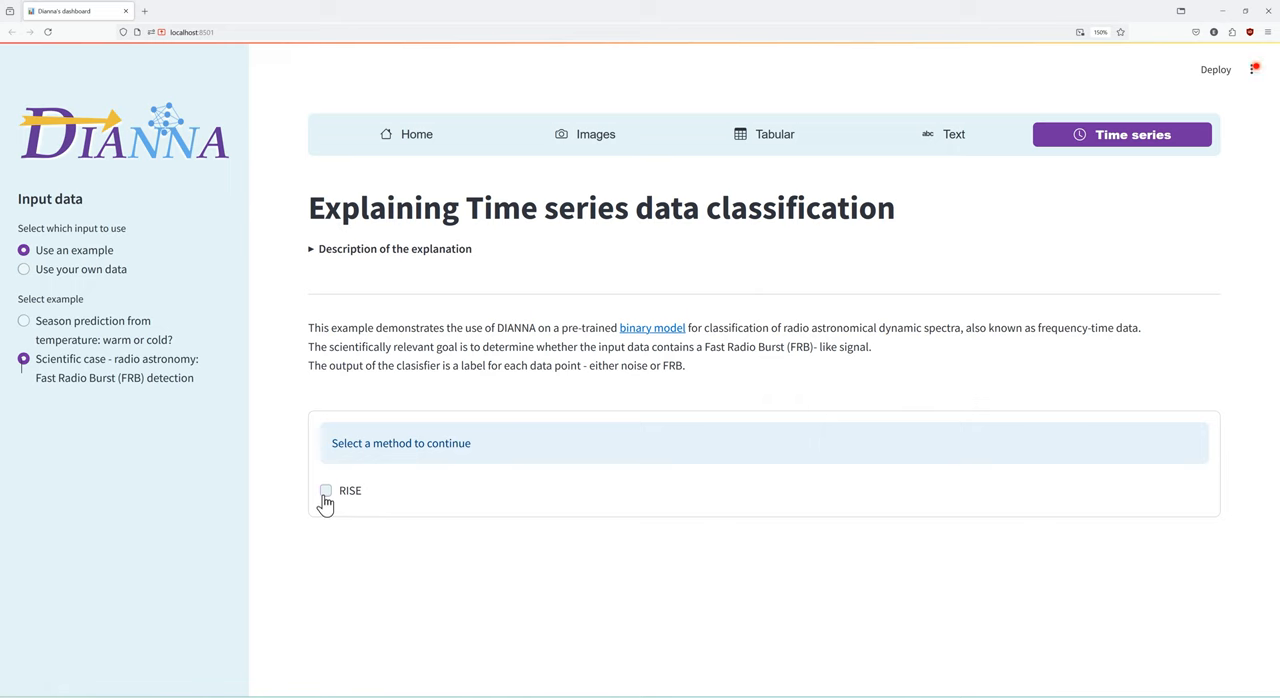
Enable RISE and scroll through the FRB and Noise heatmaps.
left_click(326, 491)
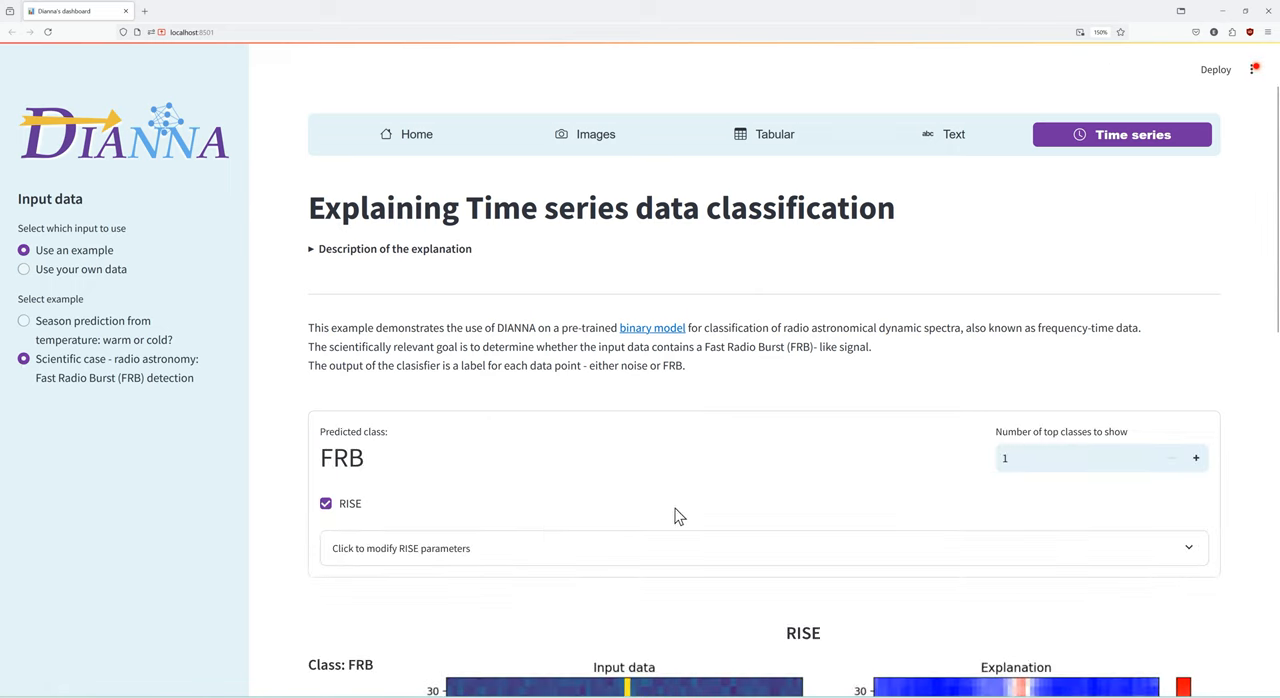
scroll("down", 3)
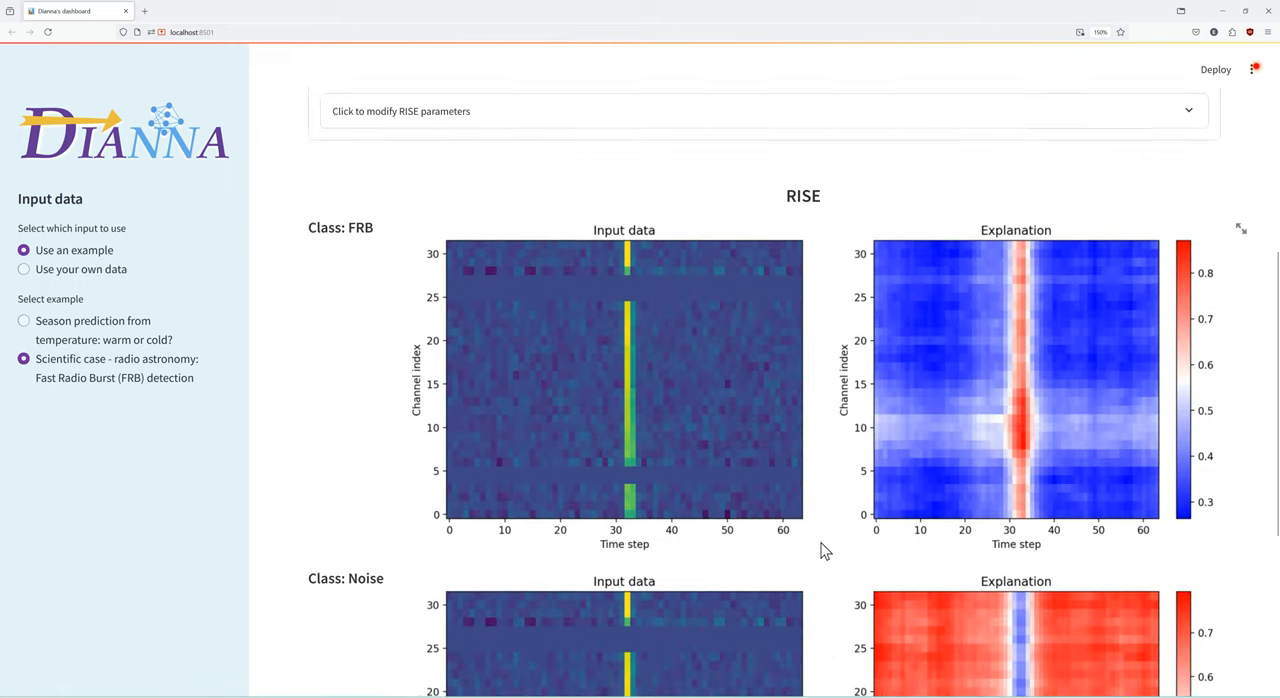
scroll("down", 3)
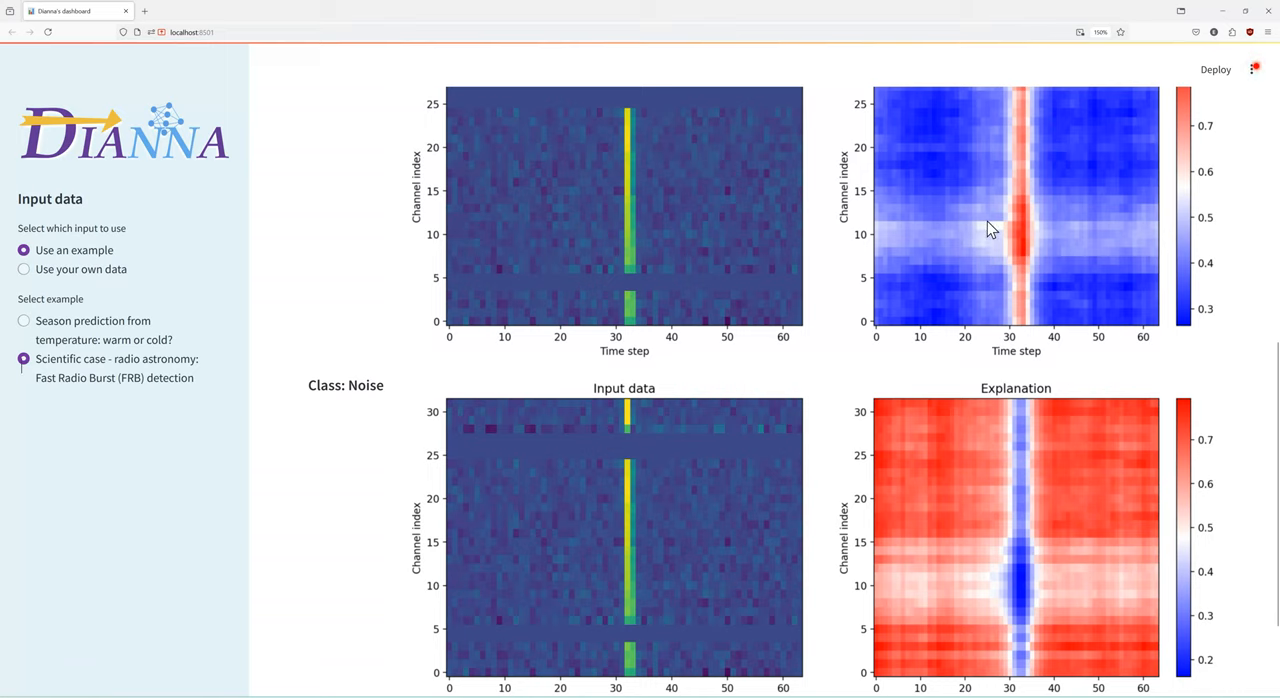
mouse_move(995, 536)
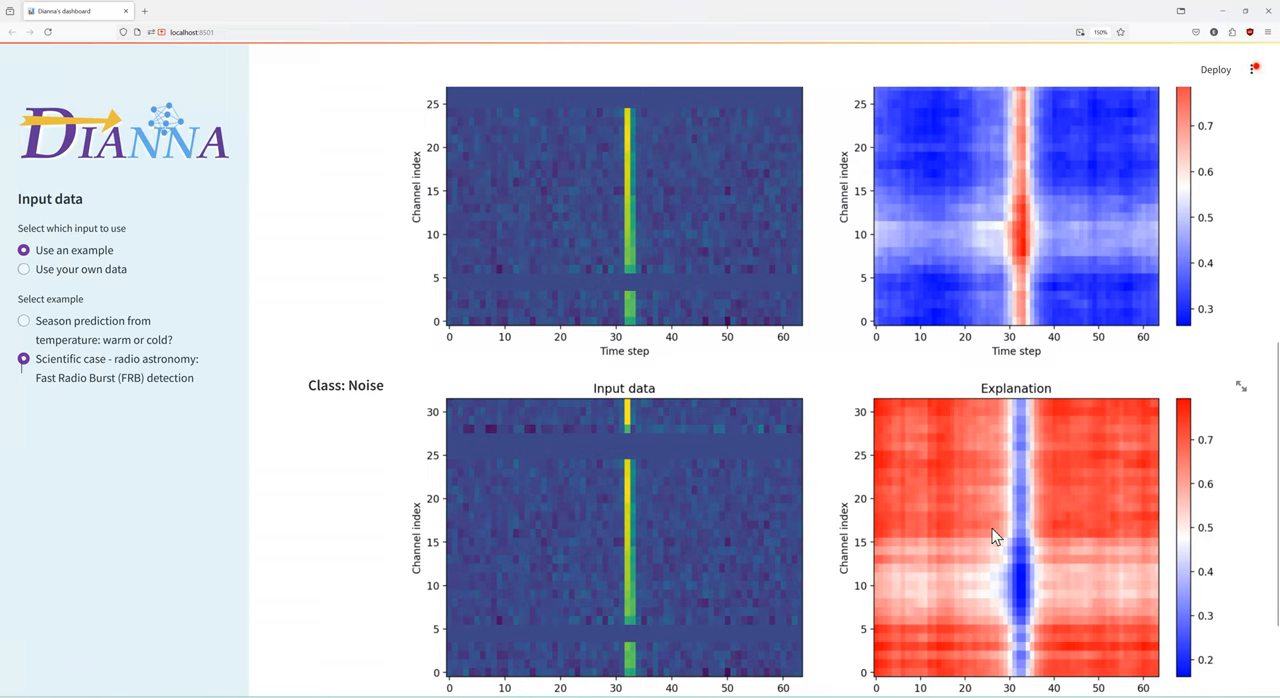
mouse_move(358, 124)
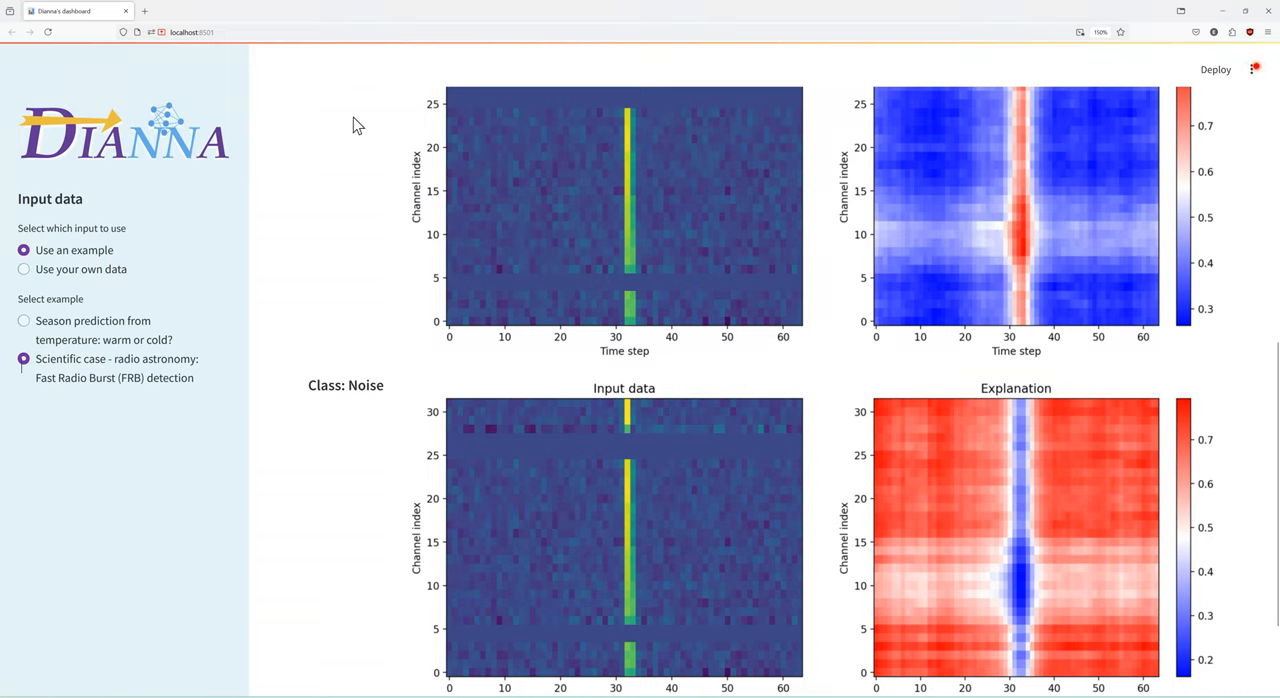
Open DIANNA's Research Software Directory page from the Home page and browse it.
left_click(406, 134)
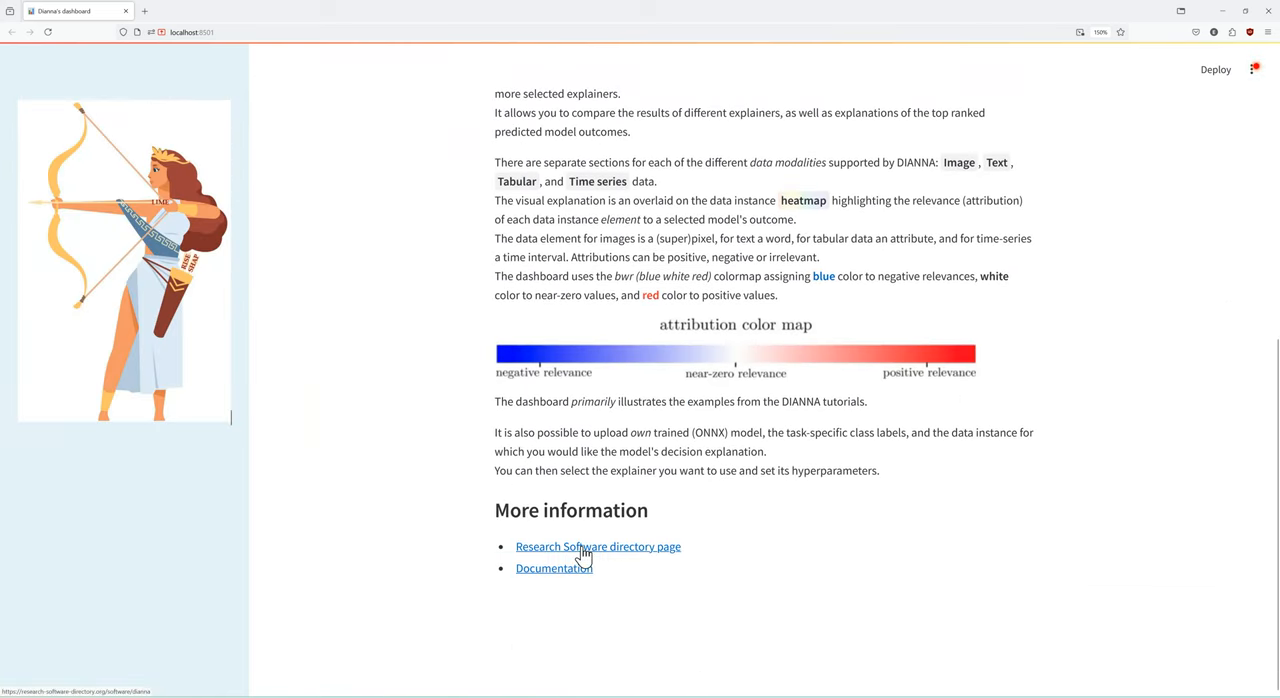
left_click(597, 546)
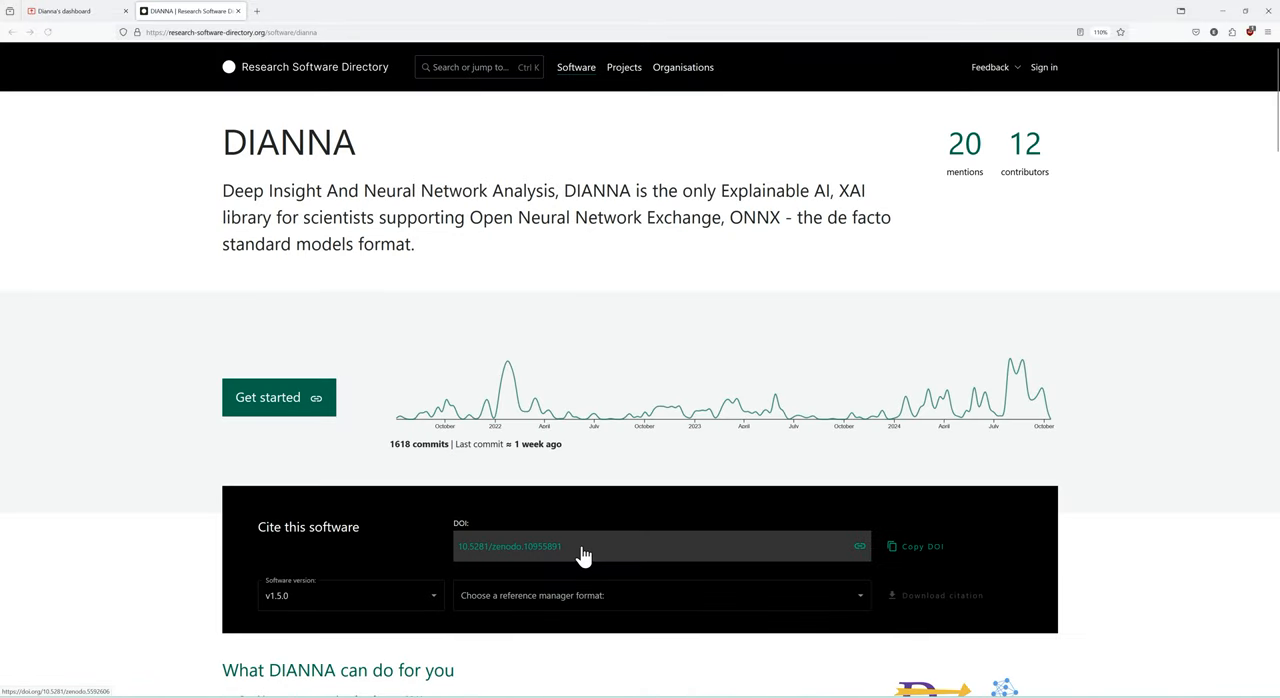
scroll("down", 3)
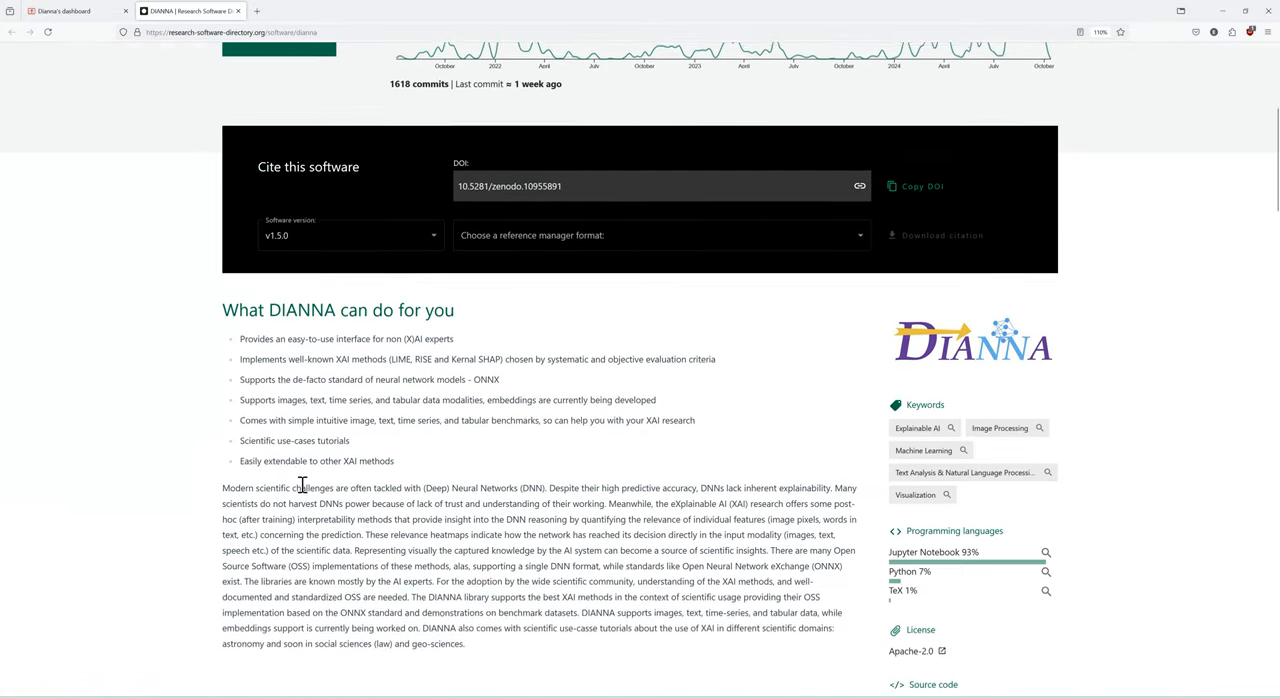
scroll("down", 3)
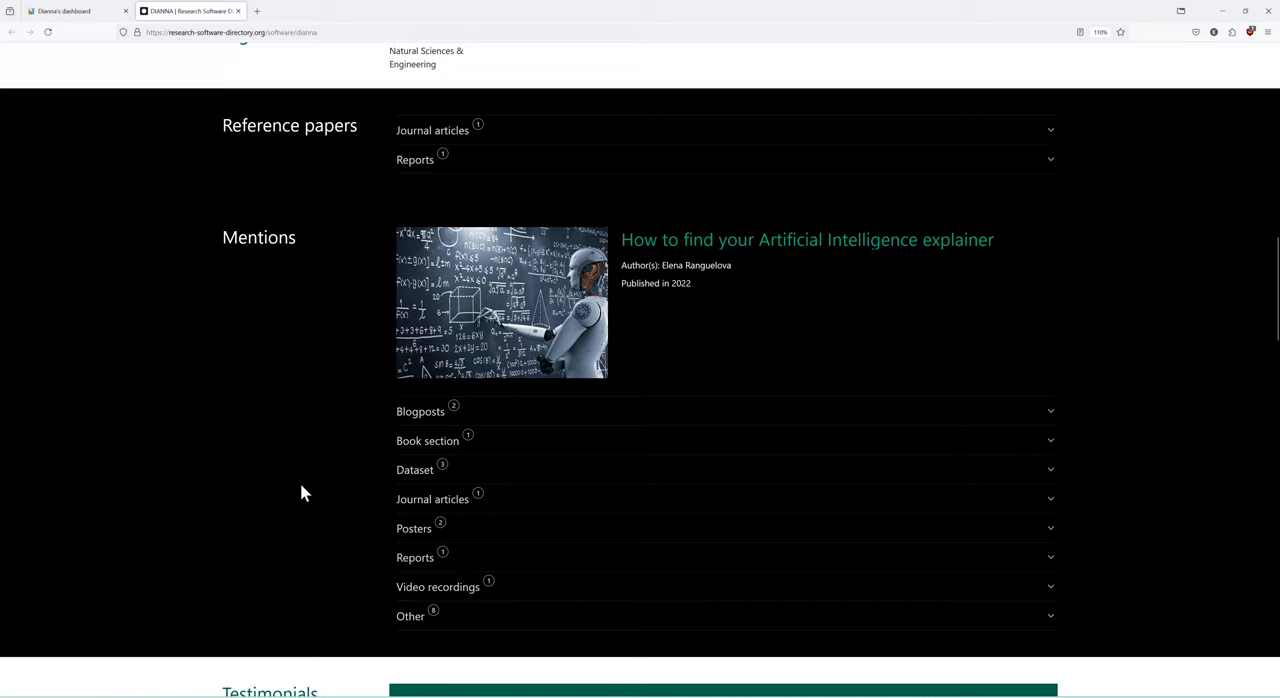